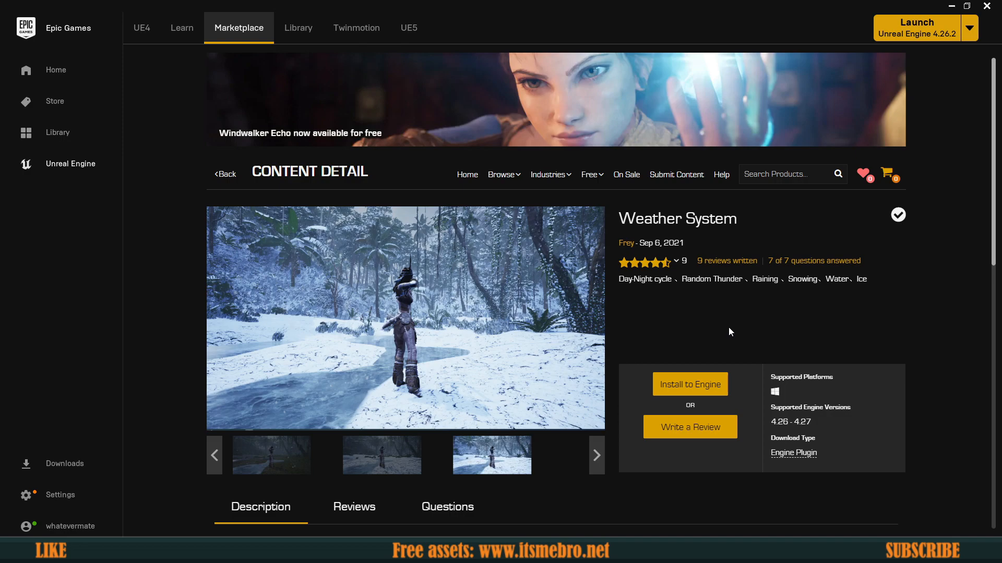
mouse_move(747, 321)
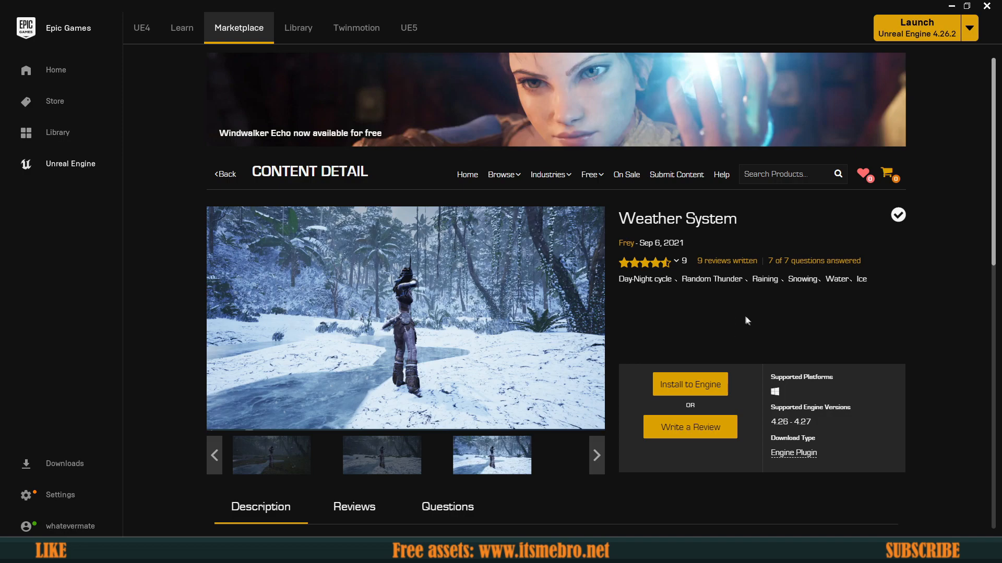
Browse the Weather System page and enlarge its preview video to full view.
scroll(down, 3)
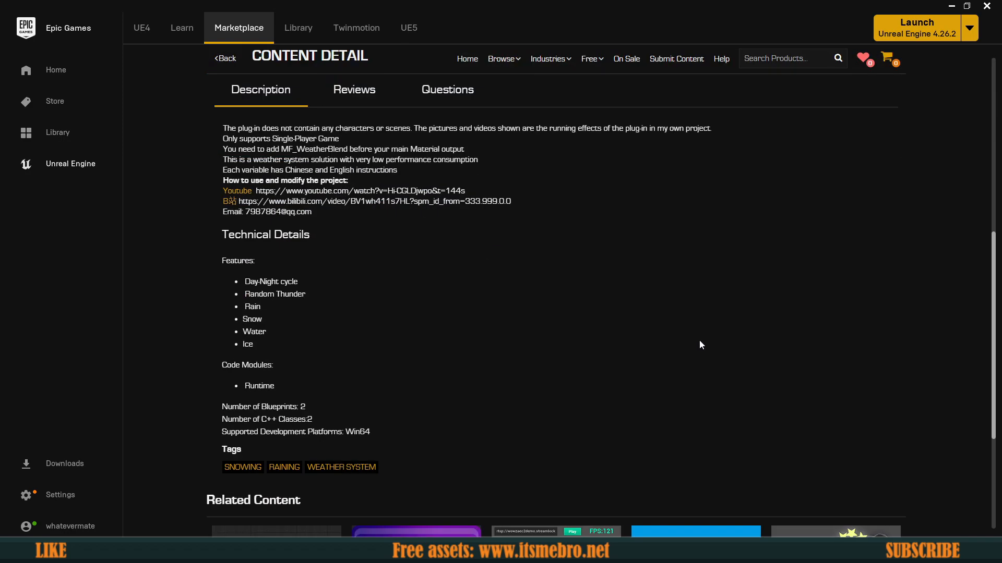
scroll(up, 3)
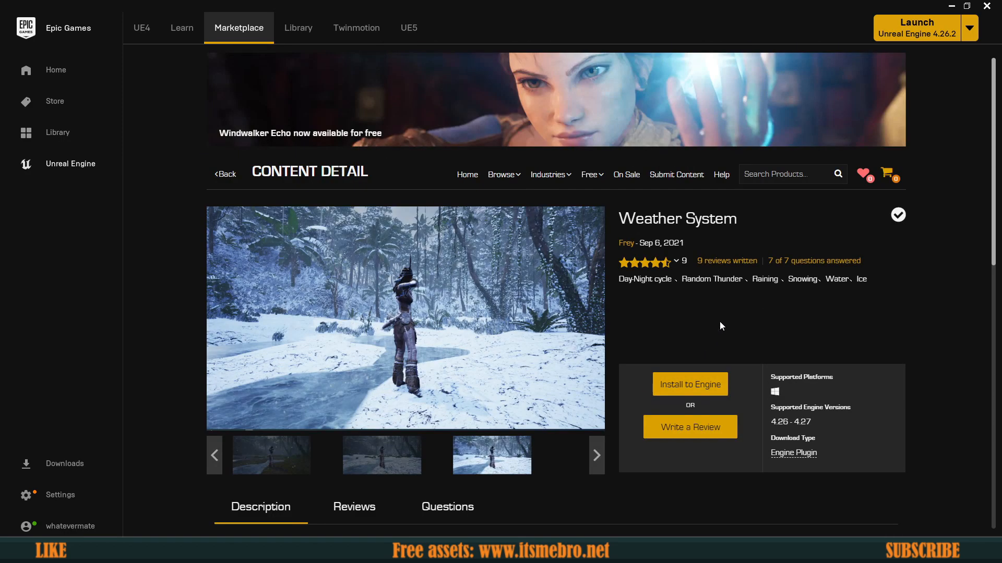
mouse_move(611, 293)
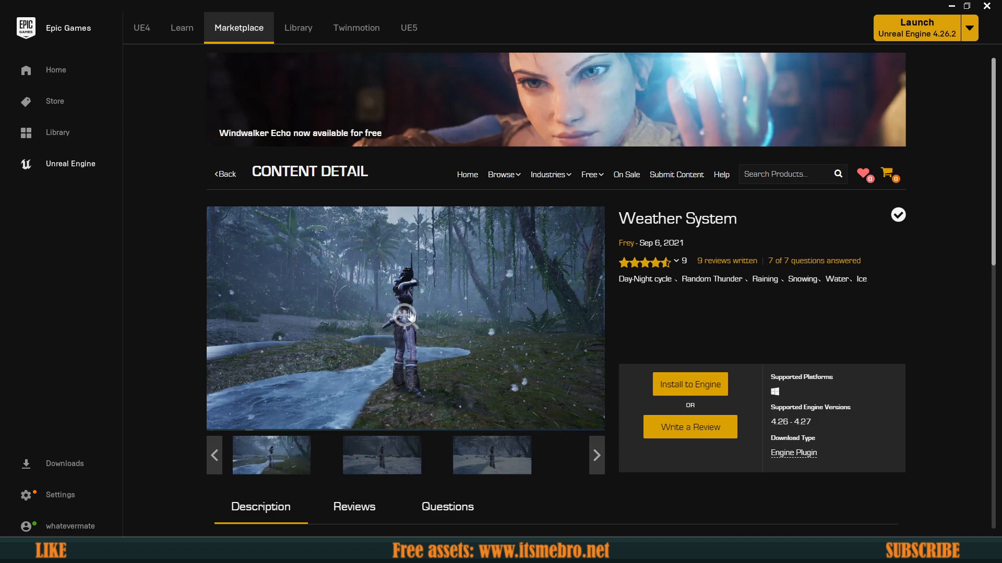
click(406, 319)
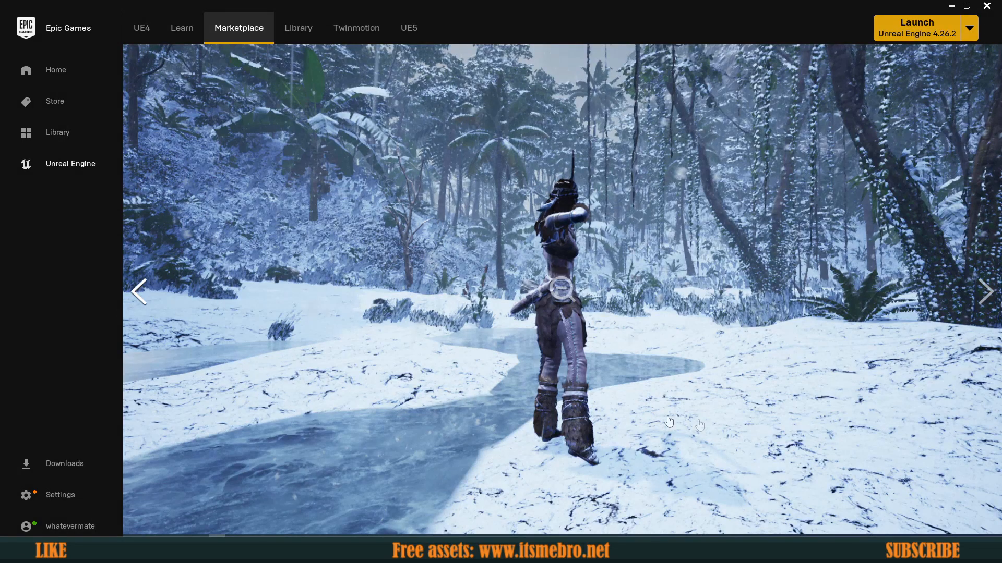
mouse_move(663, 314)
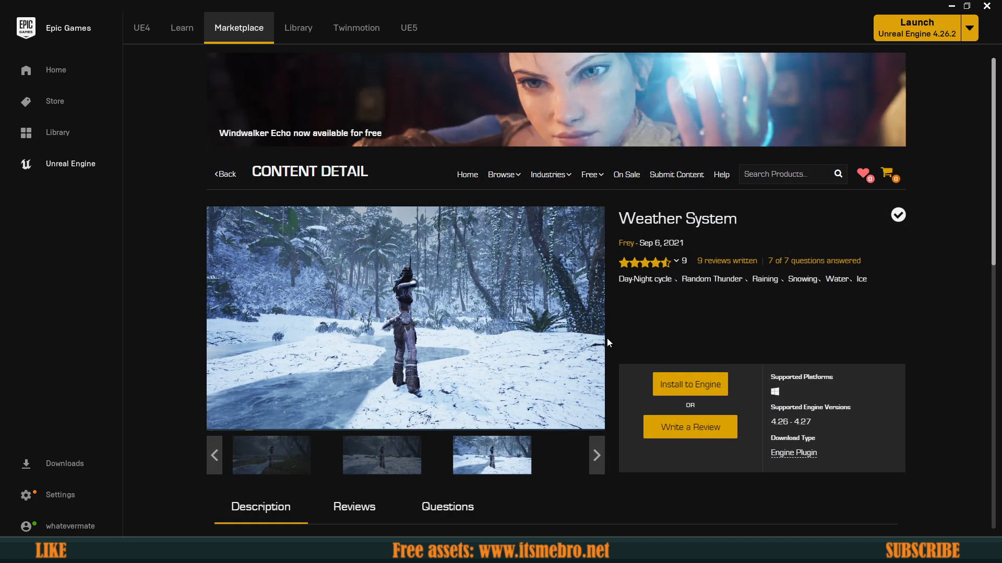
scroll(down, 3)
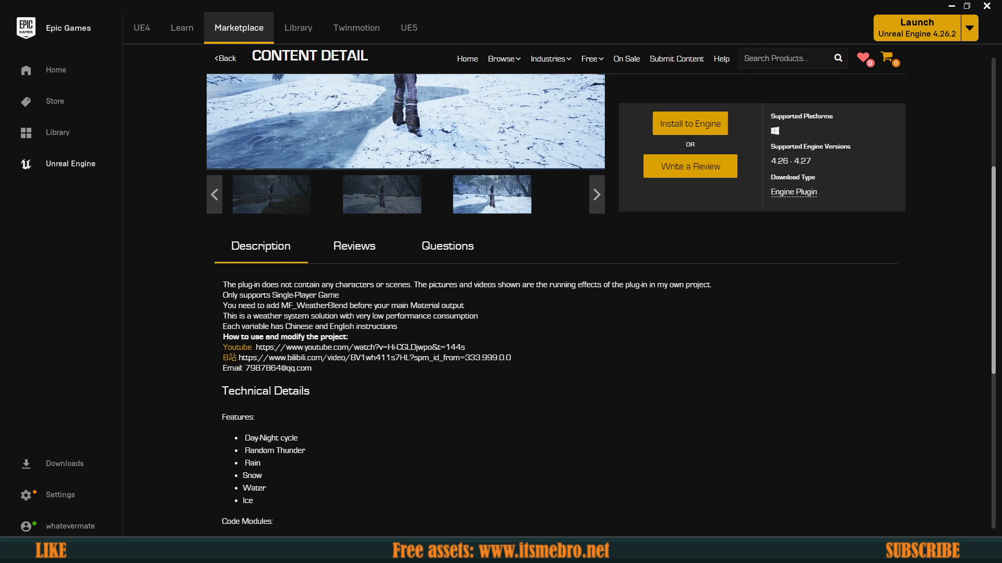
mouse_move(292, 318)
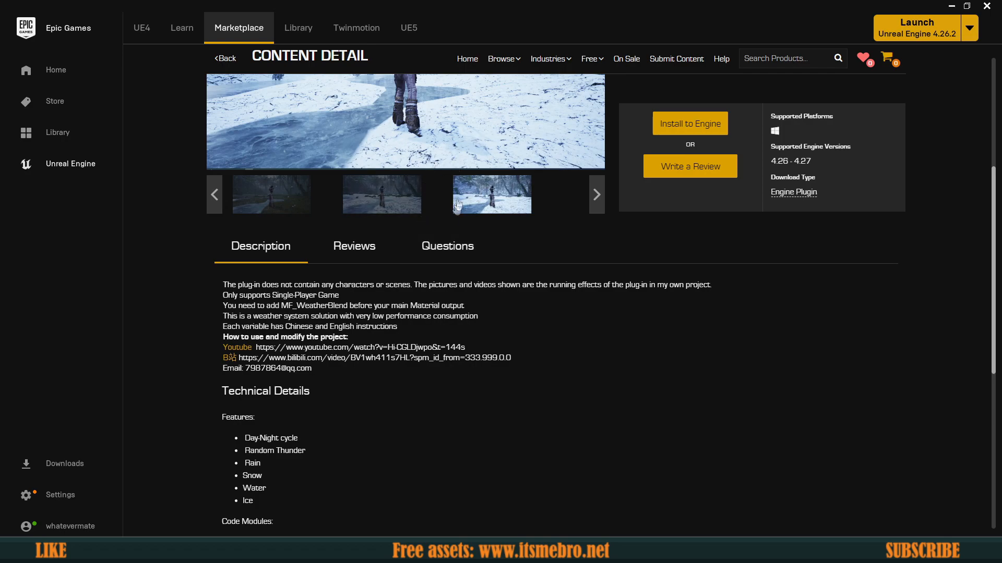
scroll(down, 3)
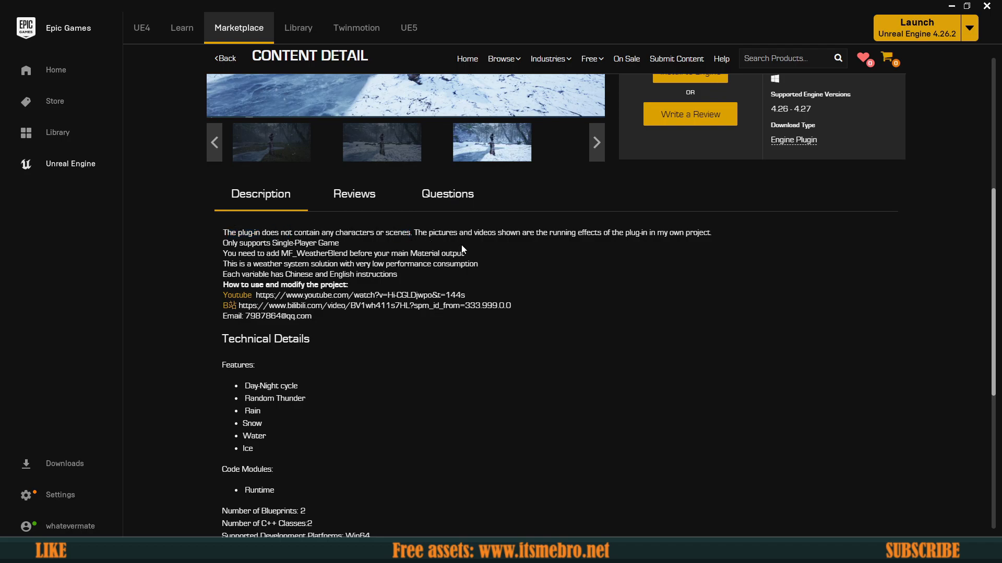
scroll(up, 3)
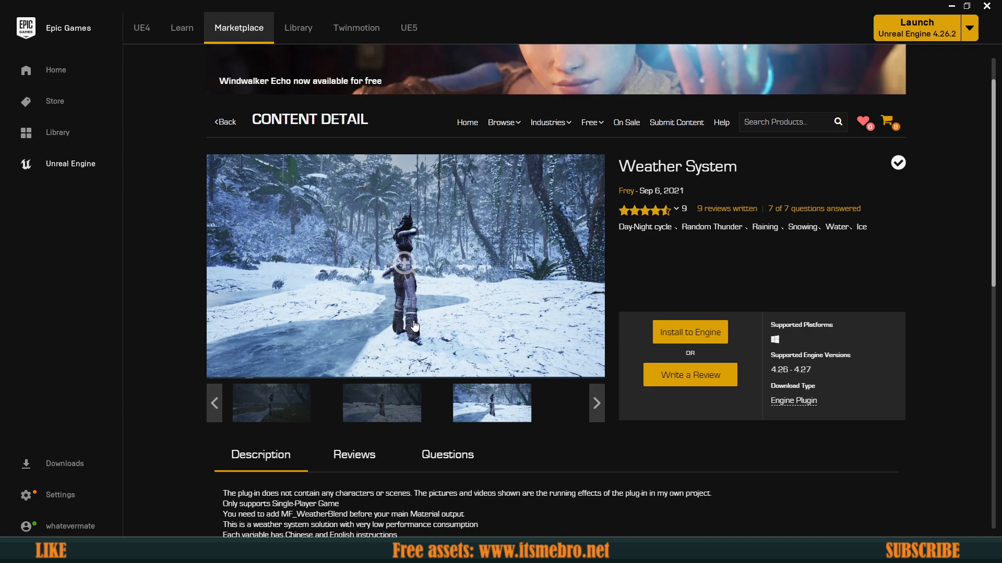
scroll(down, 3)
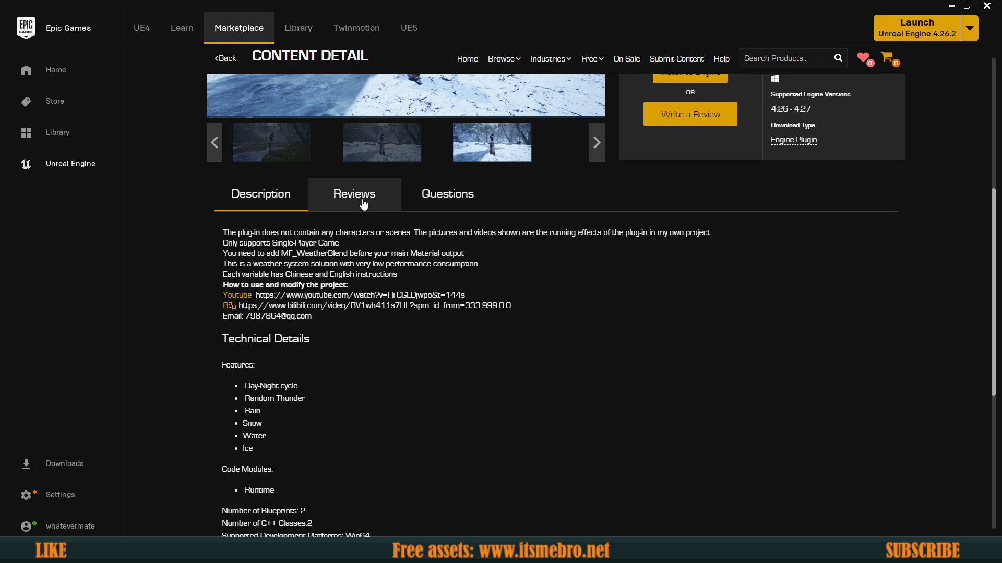
Show the plugin's nine user reviews, newest first.
click(354, 194)
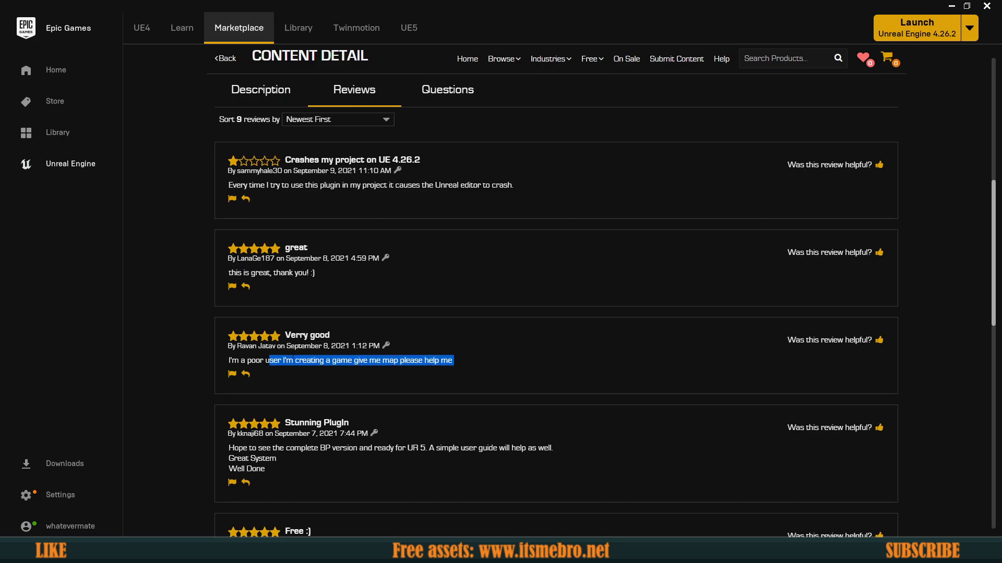
scroll(up, 3)
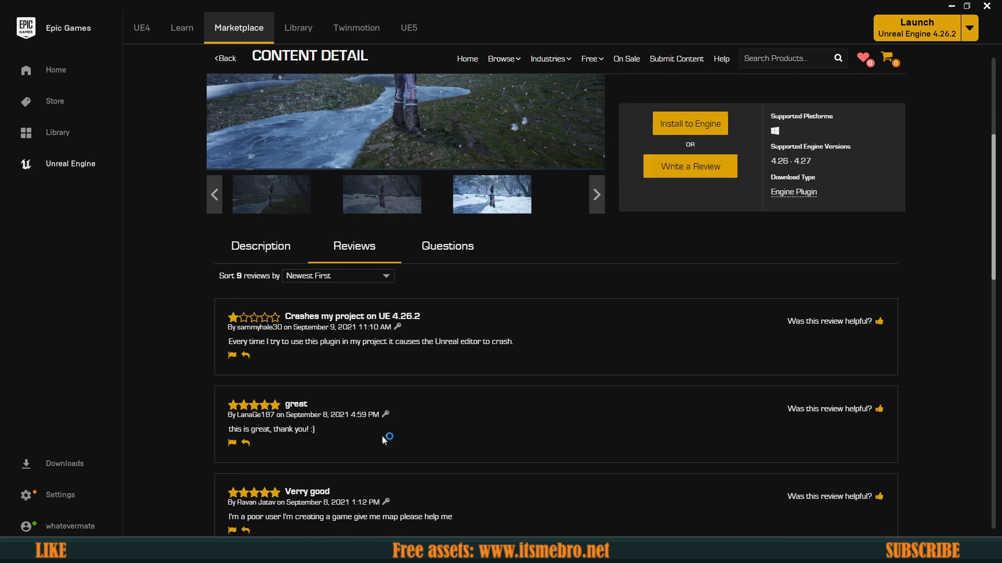
scroll(up, 3)
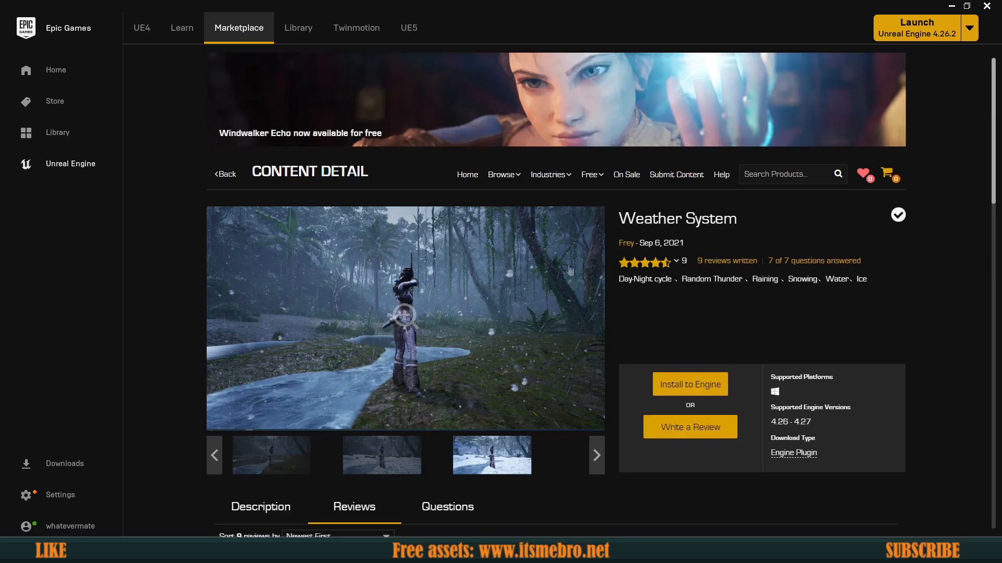
mouse_move(500, 337)
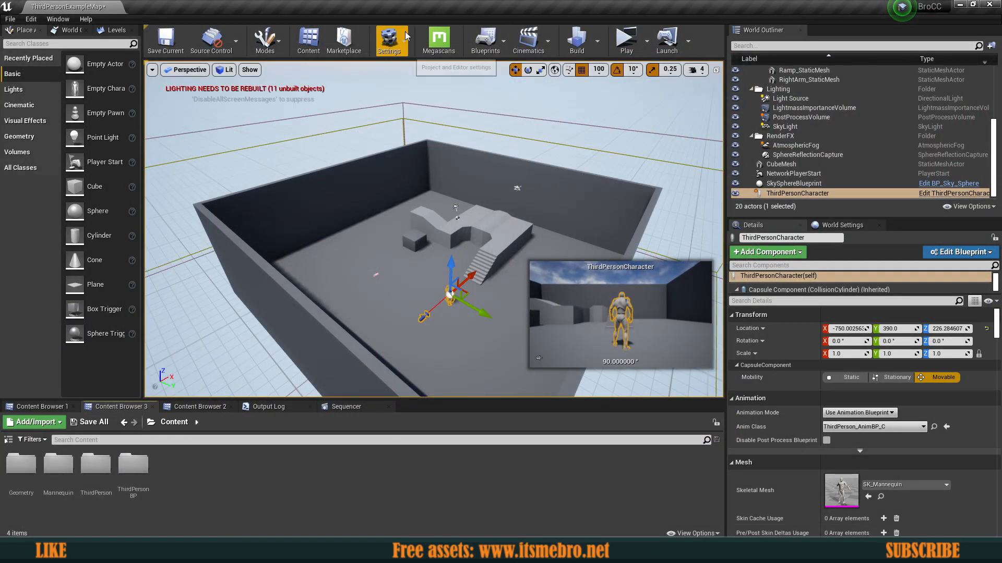
click(390, 41)
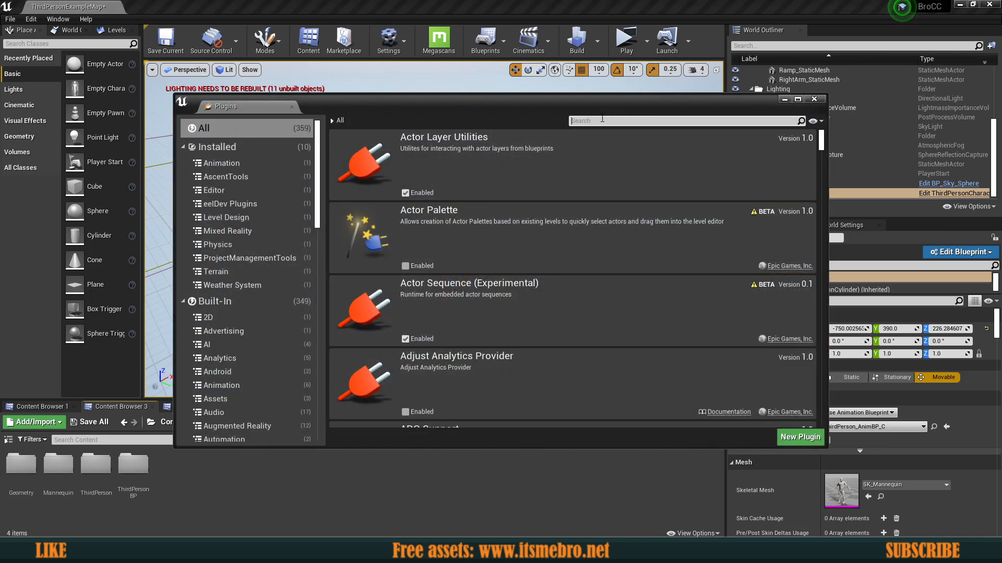
text(weat)
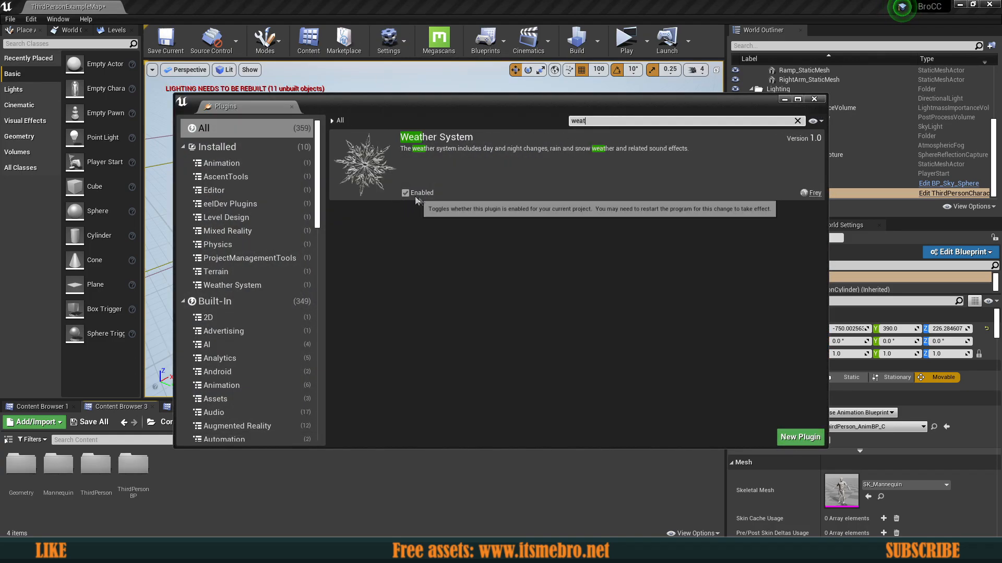
mouse_move(812, 135)
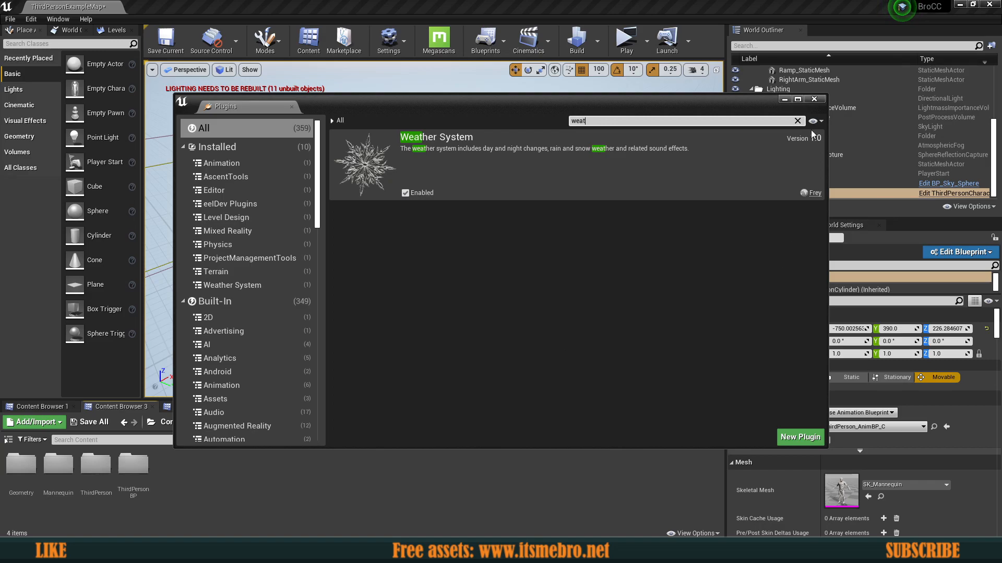
click(814, 99)
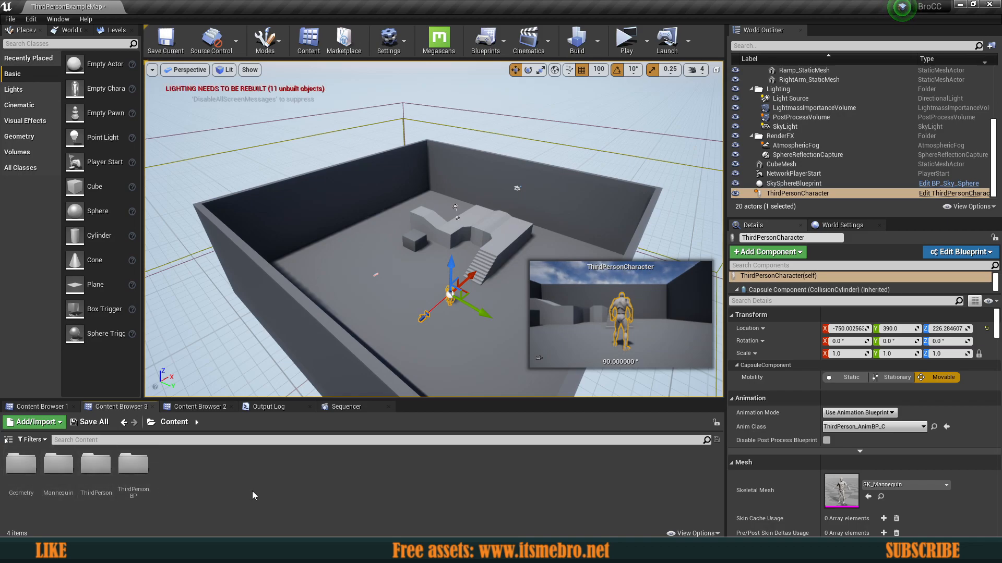
mouse_move(610, 518)
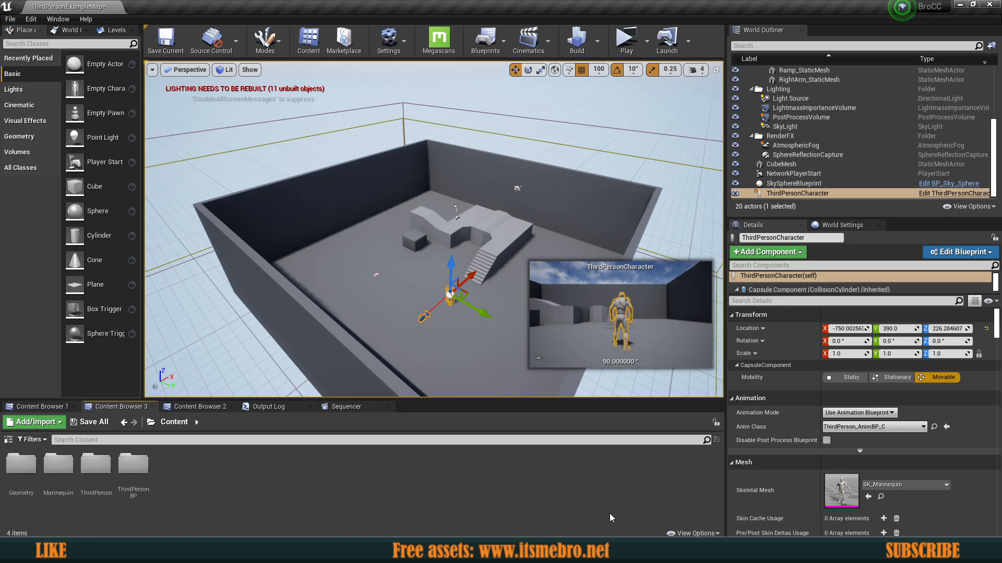
Navigate the Content Browser to the WeatherSystem C++ Classes Public folder with WaterBase and Weather System Master.
click(692, 533)
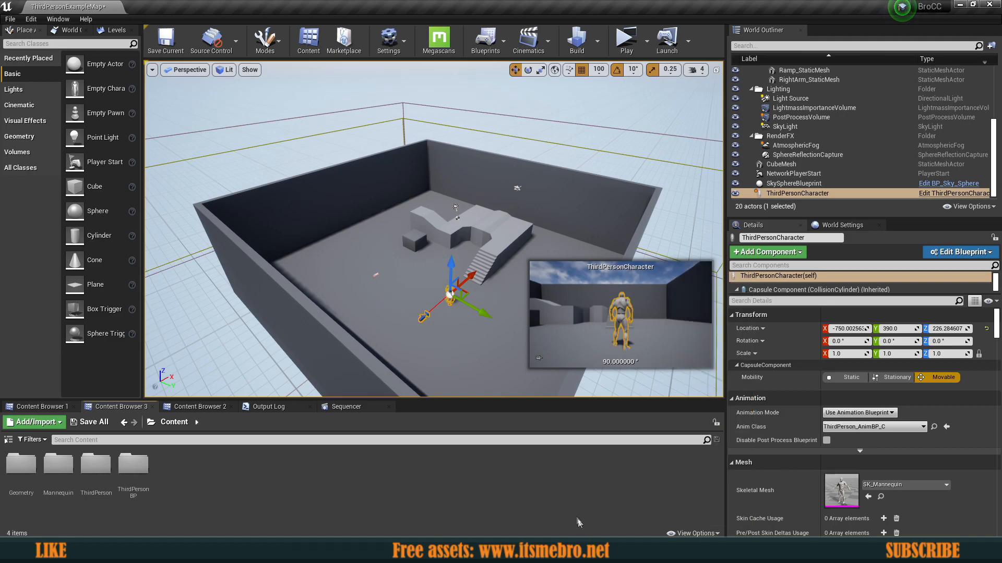
click(152, 422)
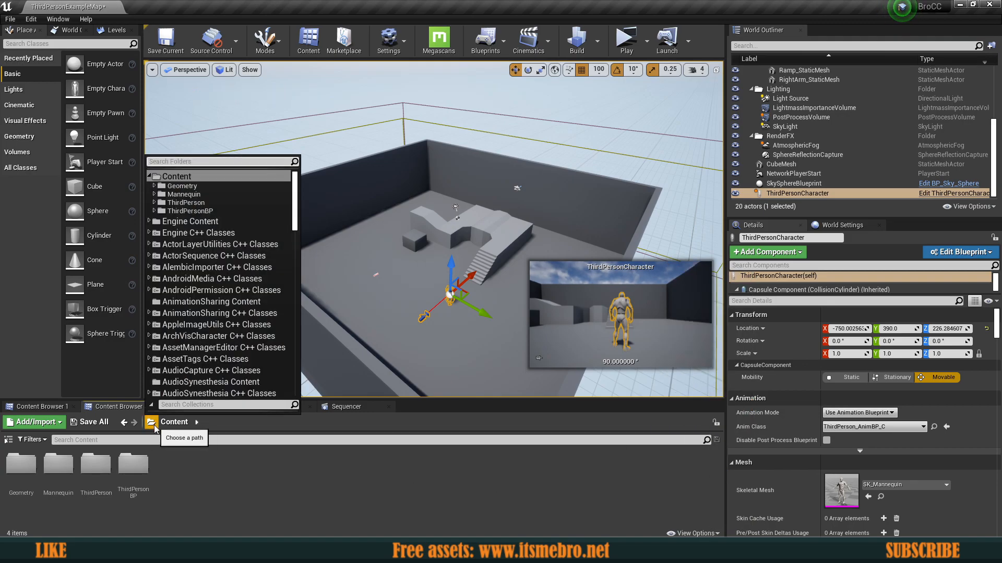
scroll(down, 3)
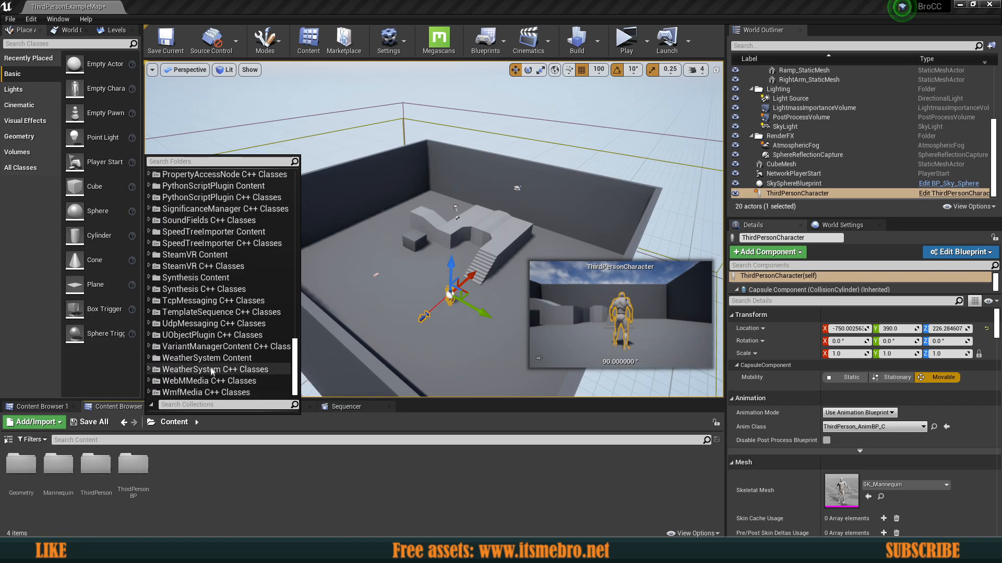
mouse_move(215, 370)
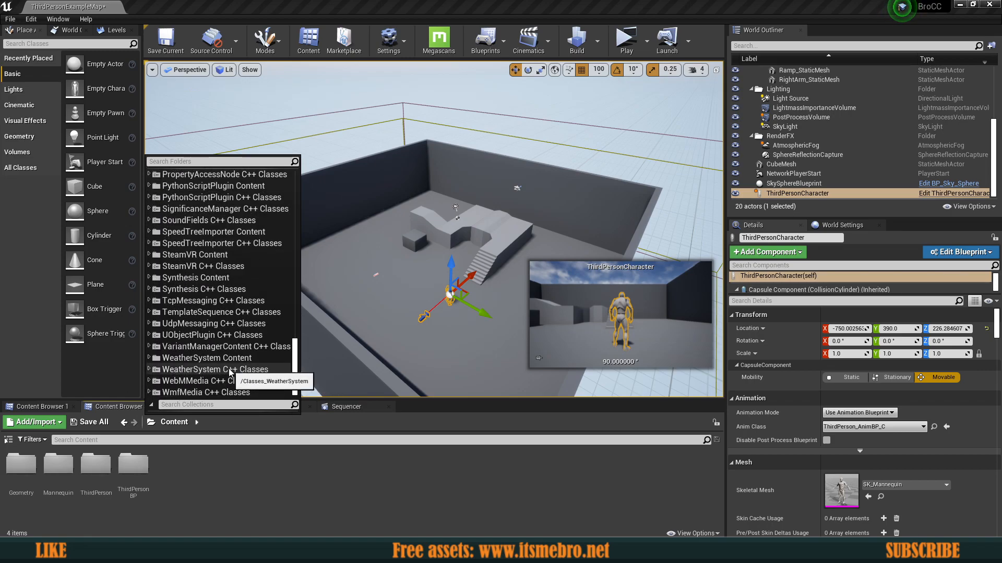
click(216, 370)
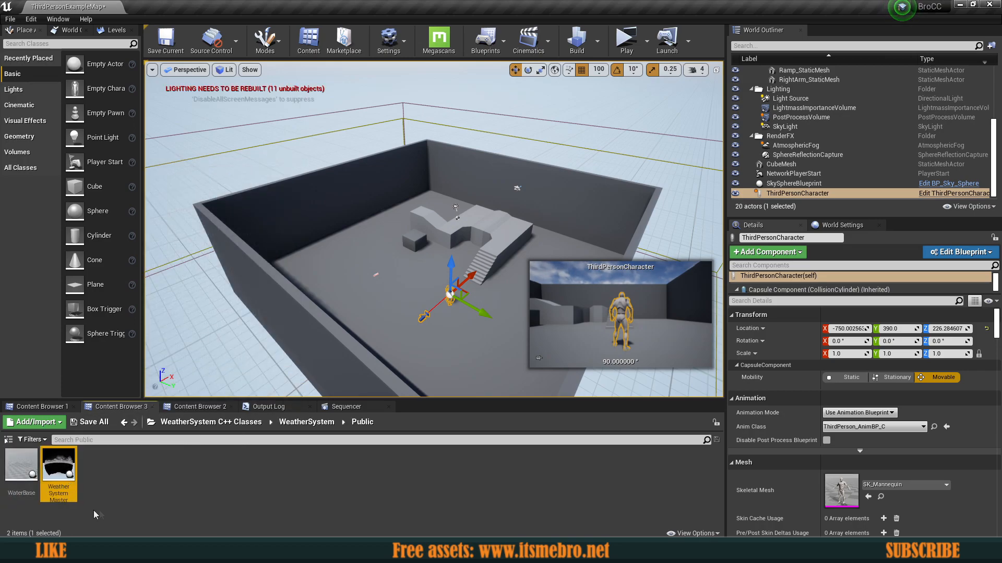
Inspect the WaterBase class, then switch the Content Browser to the WeatherSystem Content folder.
click(21, 464)
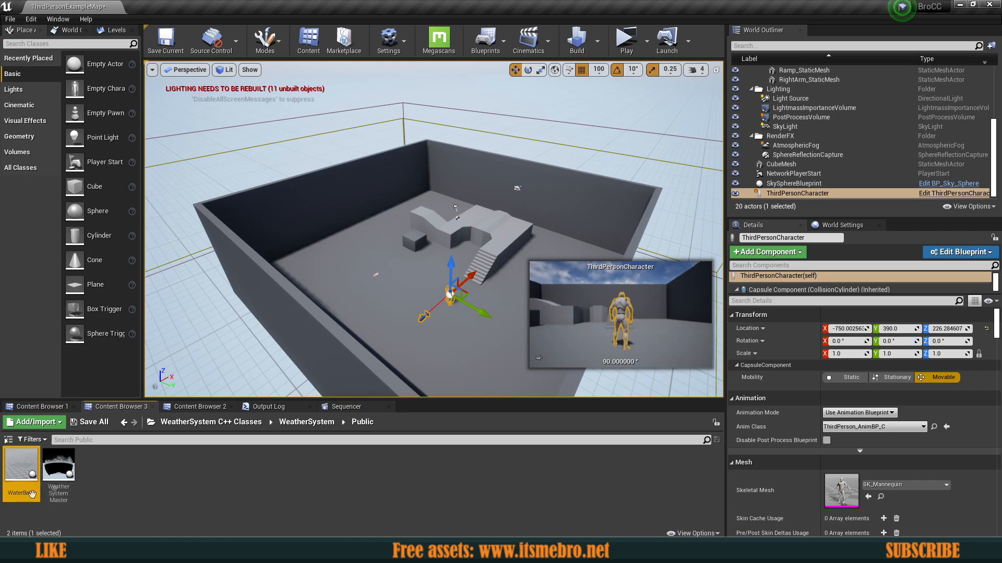
click(190, 476)
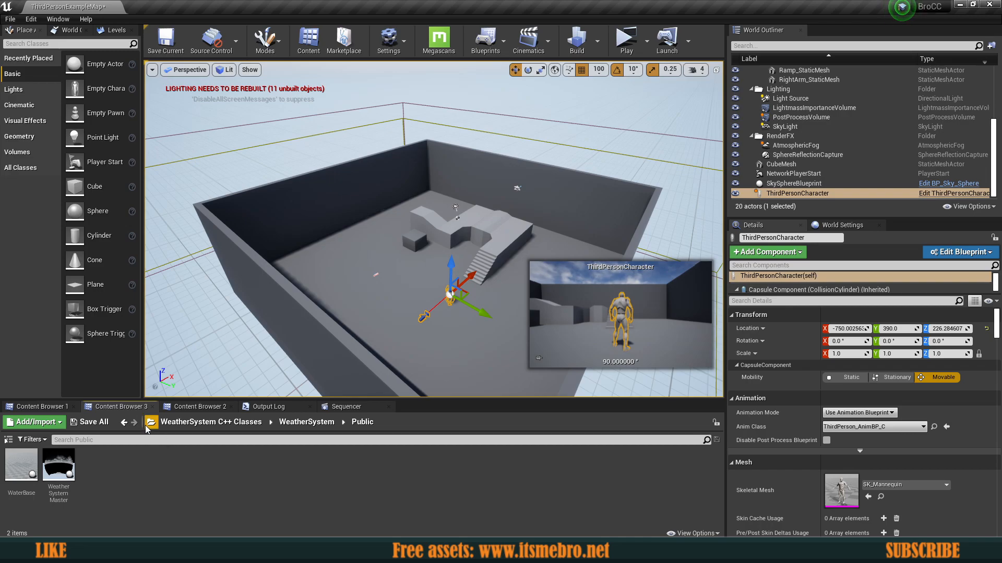
click(152, 421)
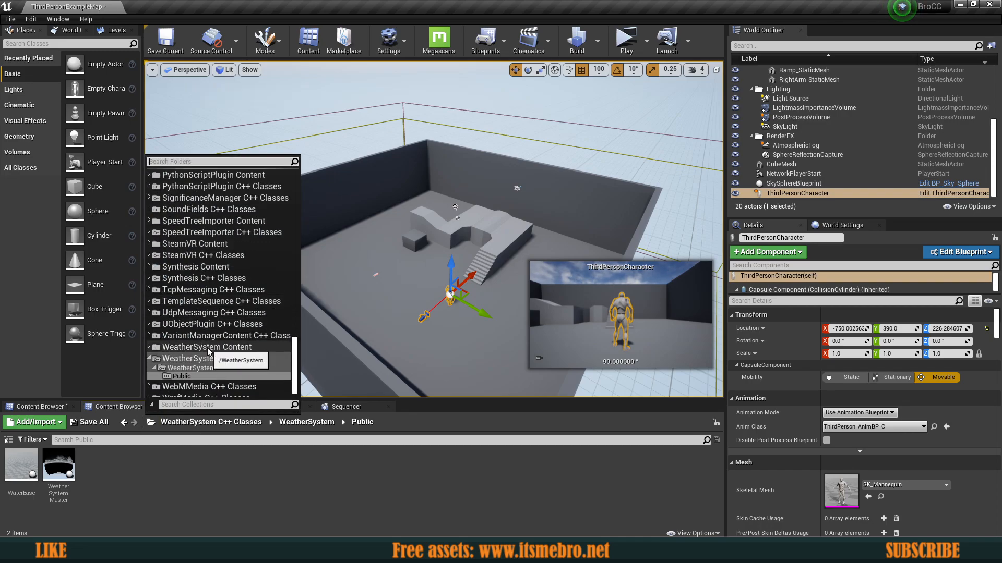
click(207, 347)
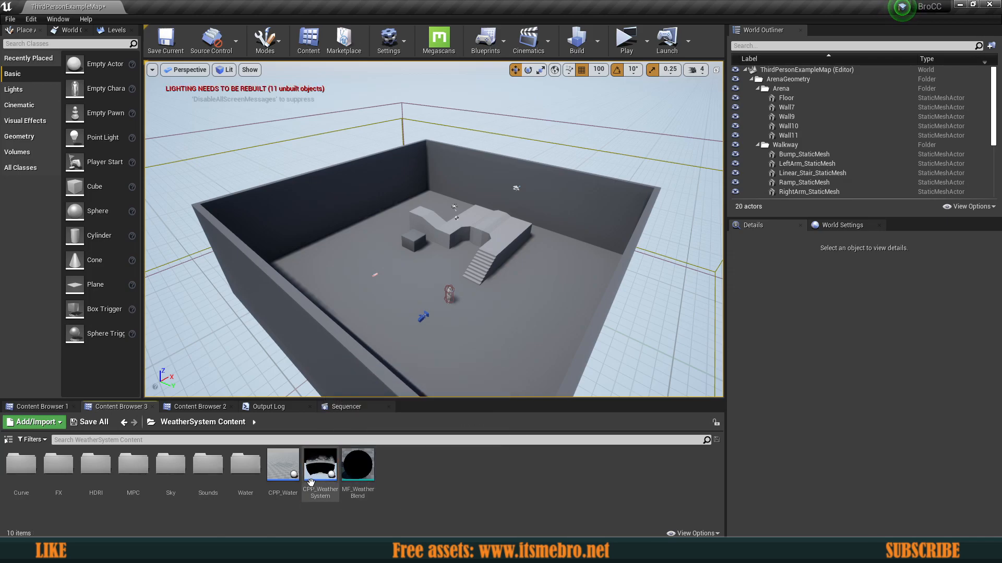
Open CPP_WeatherSystem and look over its Construction Script, Event Graph and Rain Audio component.
double_click(320, 464)
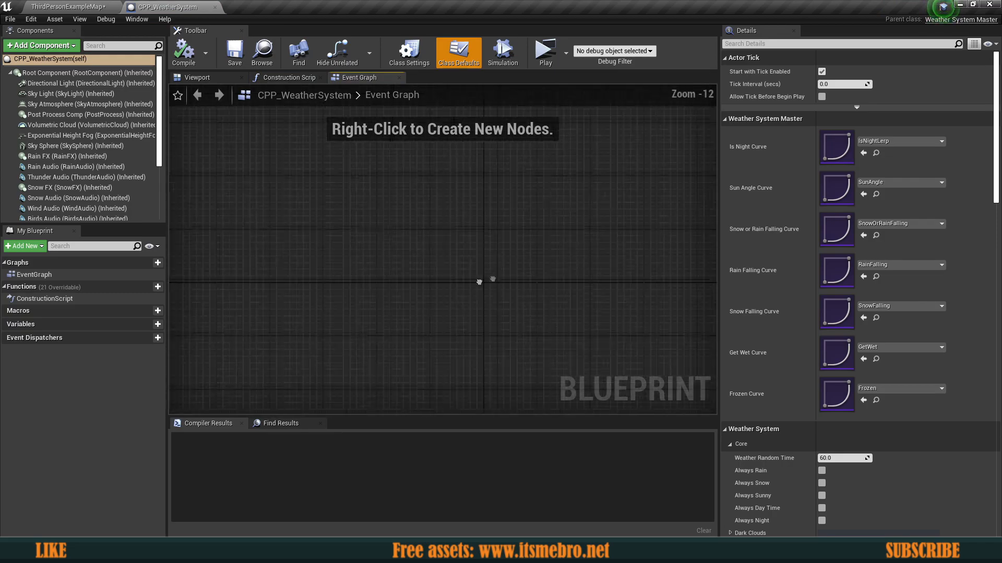
click(286, 77)
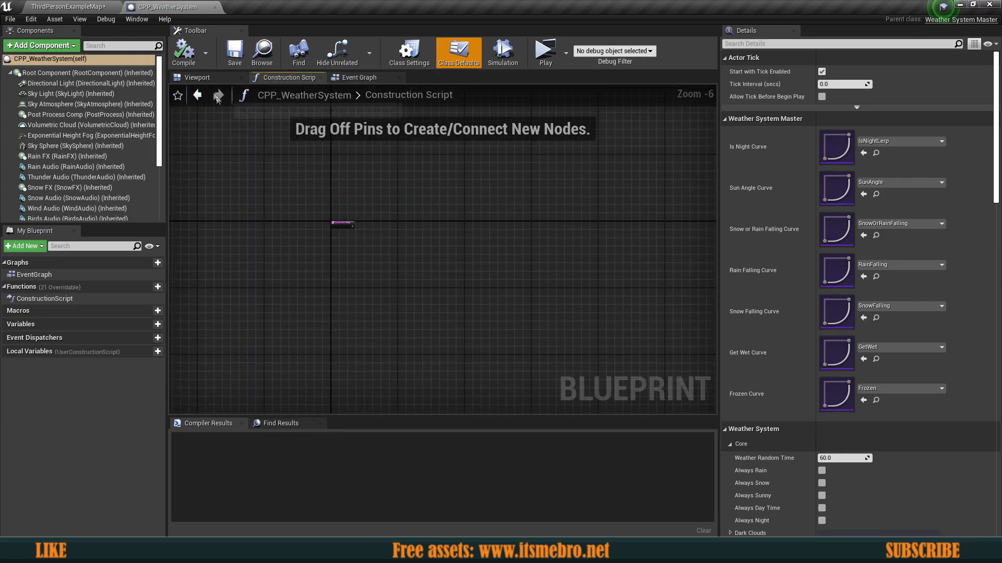
click(359, 77)
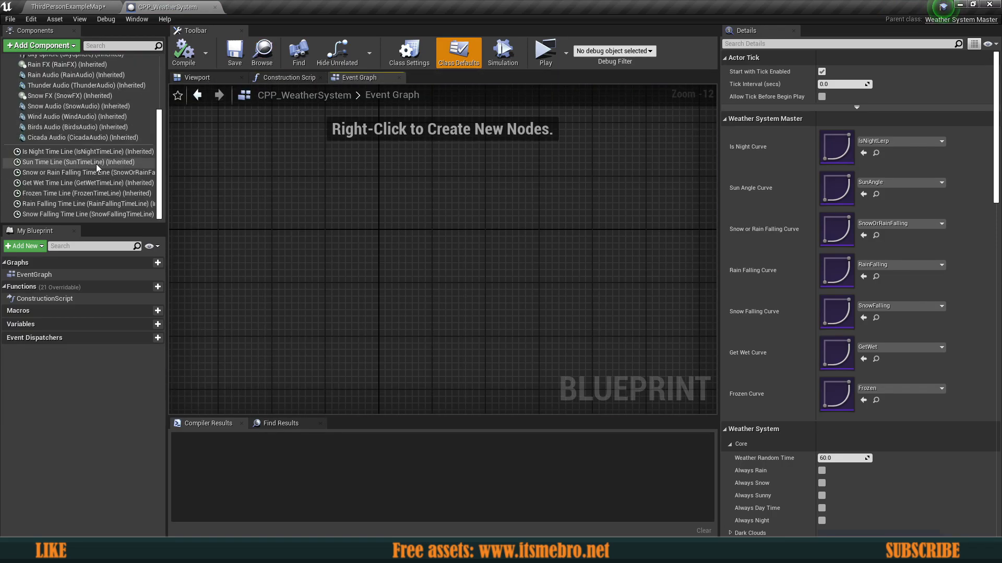
click(66, 167)
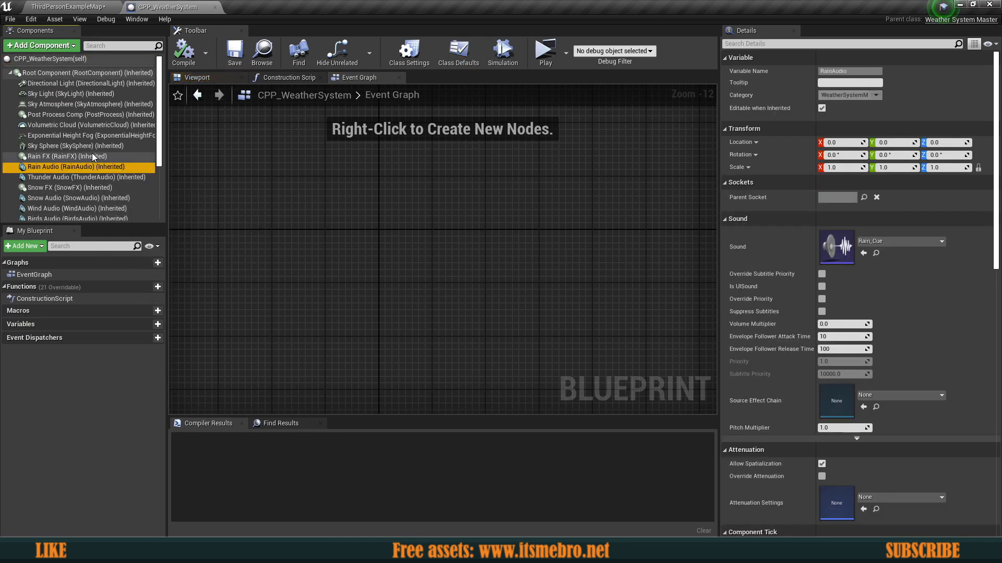
click(83, 72)
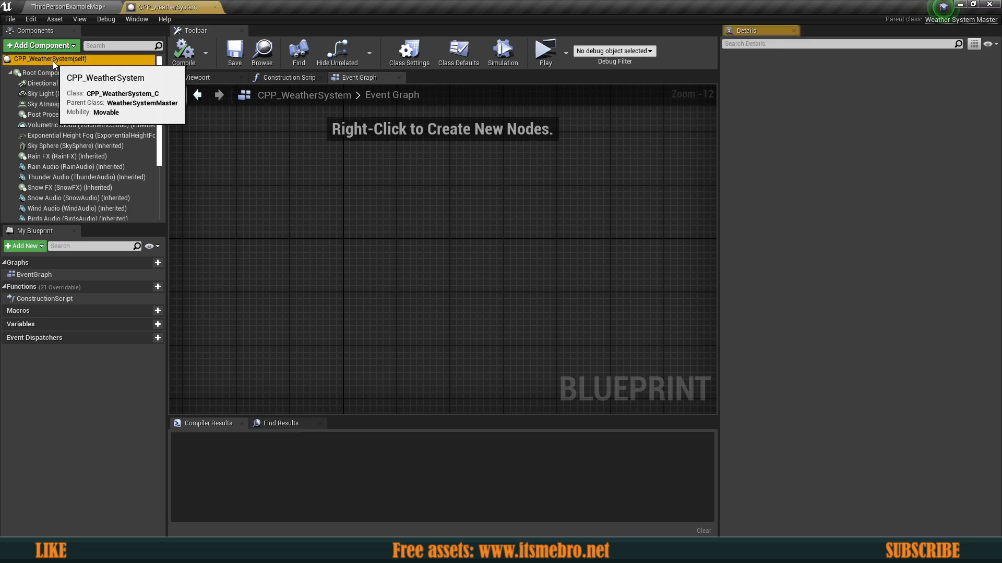
Show the blueprint's Class Defaults and review its weather settings in the Details panel.
click(458, 52)
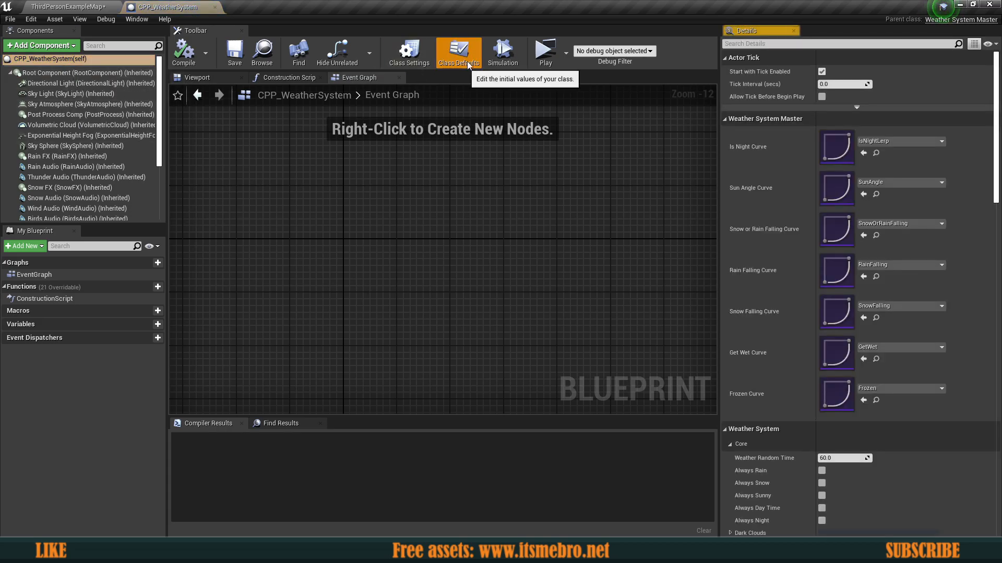
scroll(down, 3)
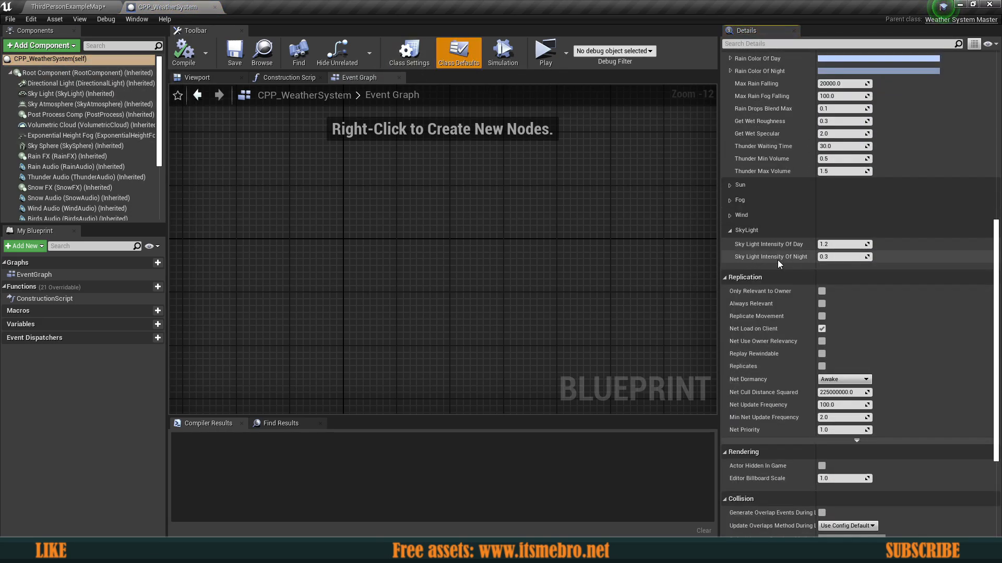
scroll(up, 3)
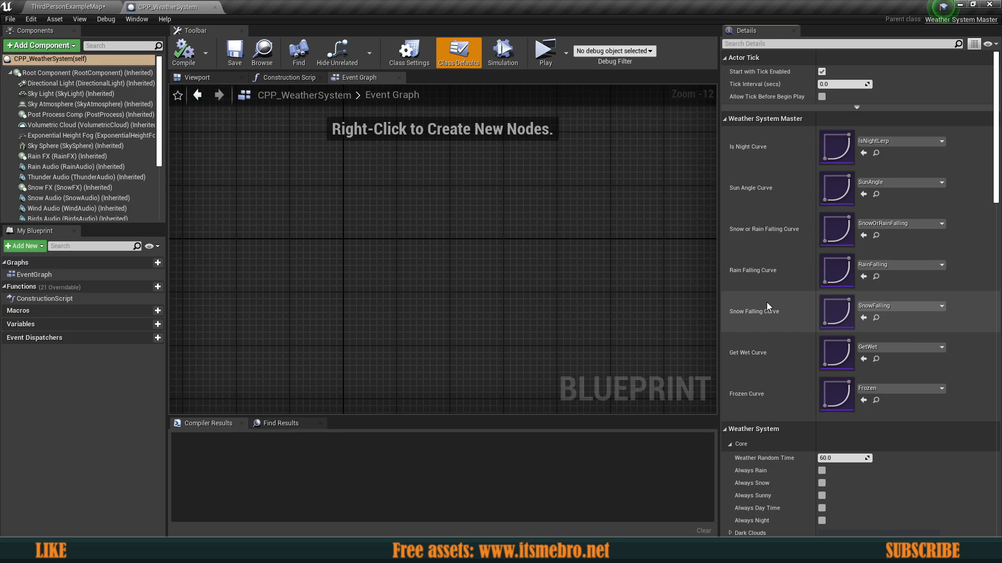
scroll(down, 3)
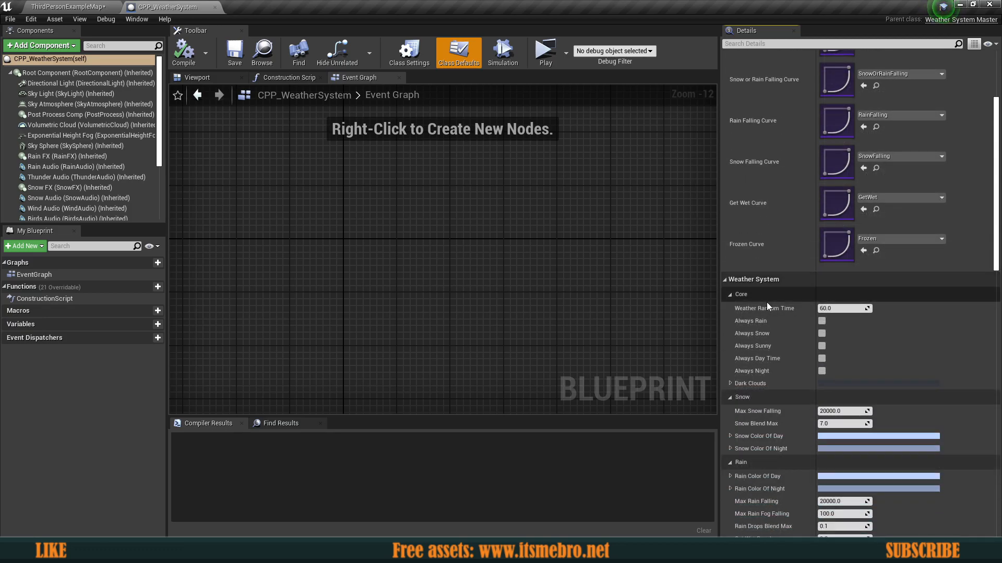
scroll(down, 3)
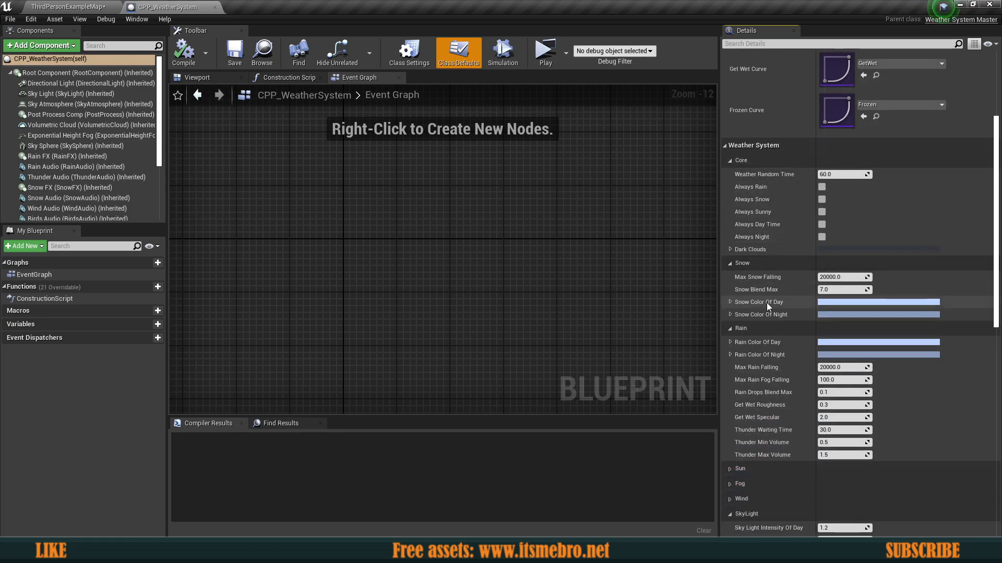
scroll(up, 3)
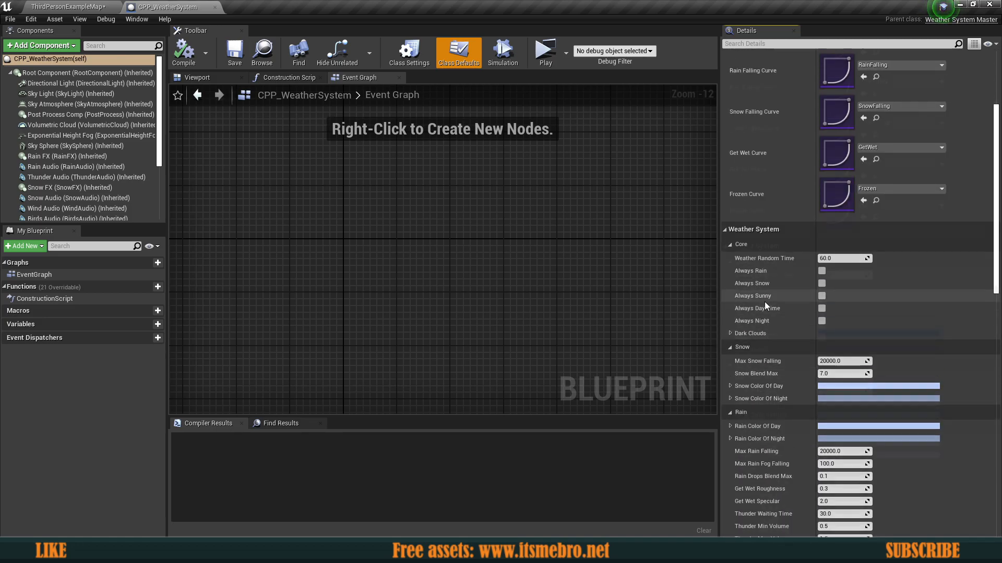
scroll(up, 3)
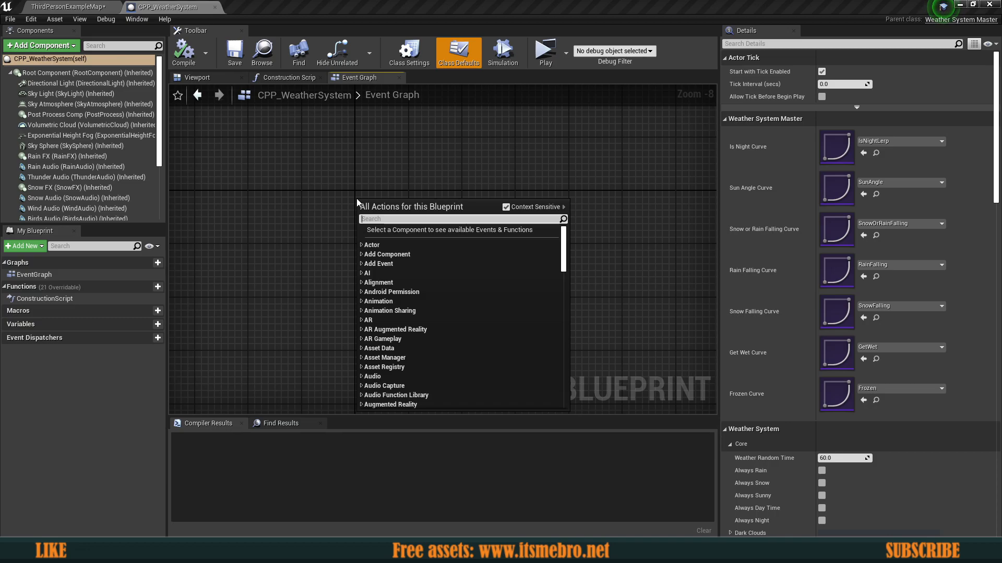
text(get)
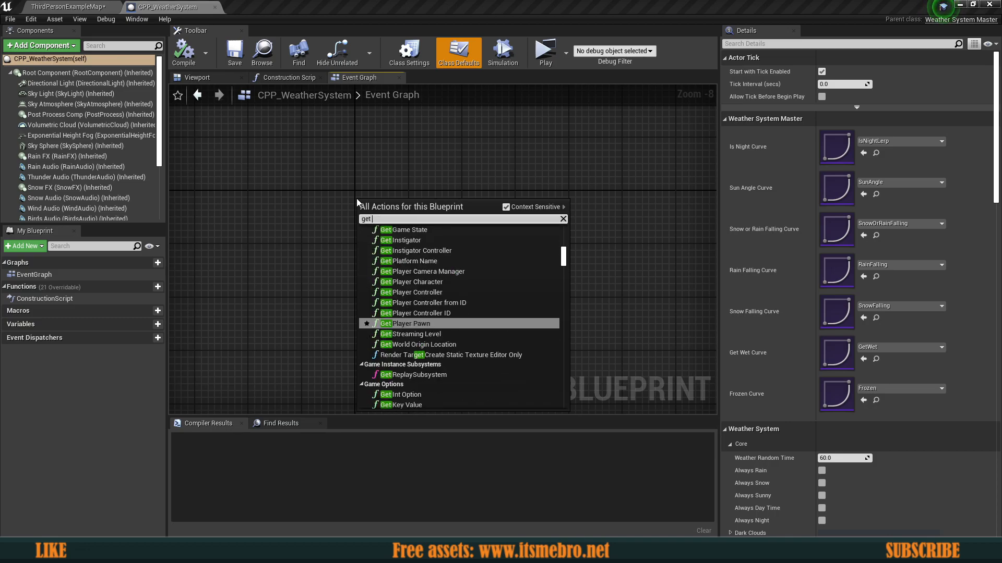
text(is)
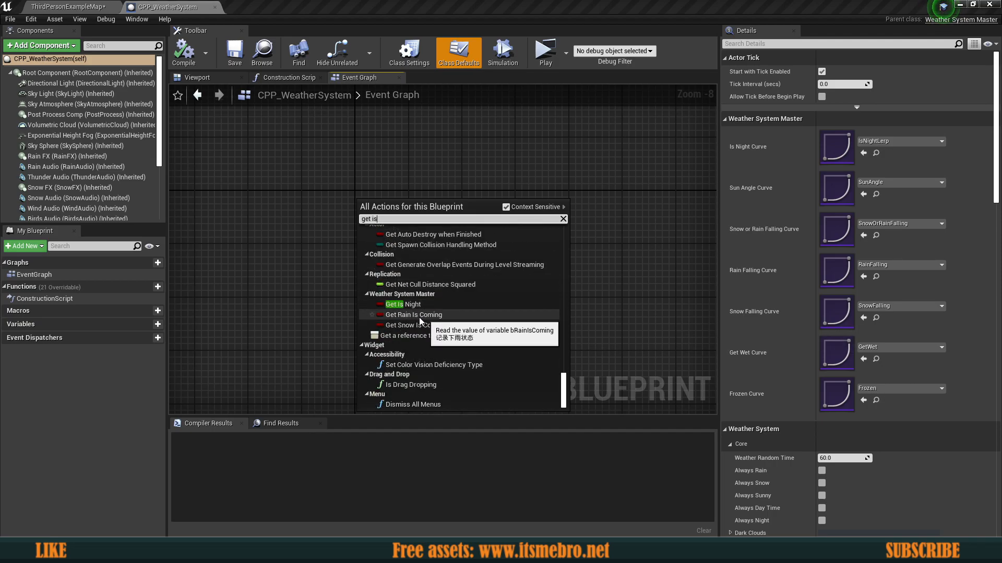
mouse_move(418, 326)
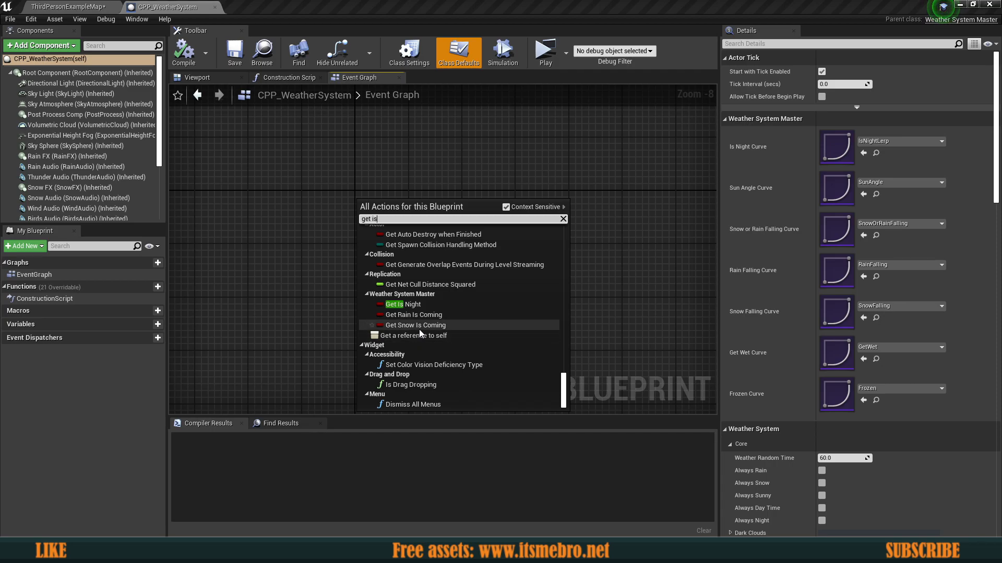
mouse_move(414, 325)
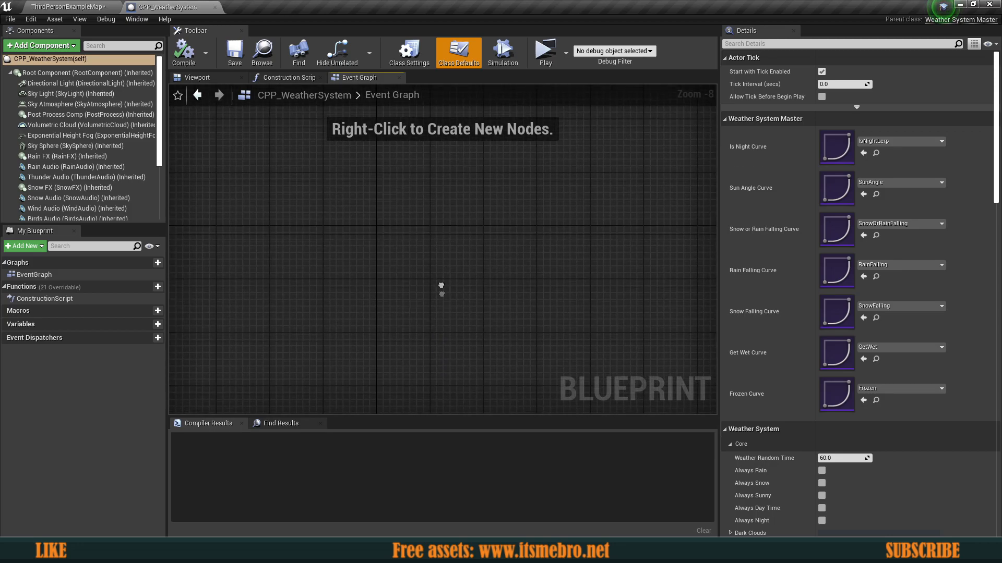
mouse_move(478, 320)
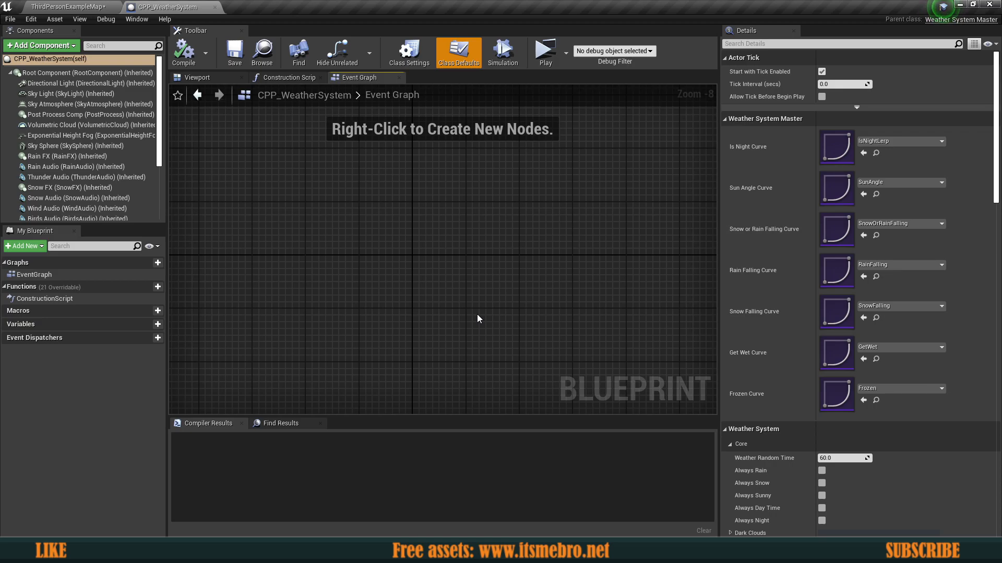
Return to ThirdPersonExampleMap, peek into the FX folder, and go back to WeatherSystem Content.
click(184, 52)
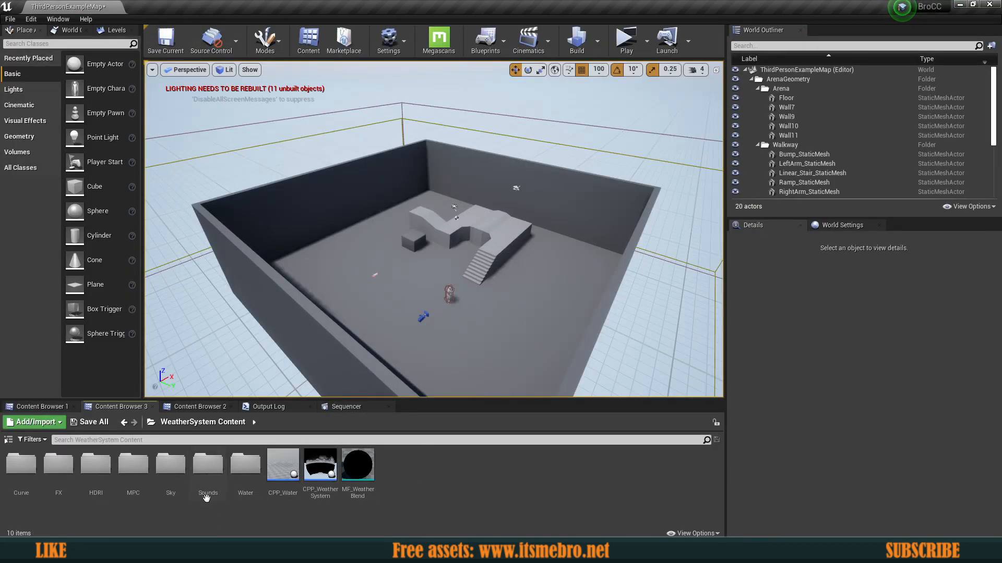
click(206, 464)
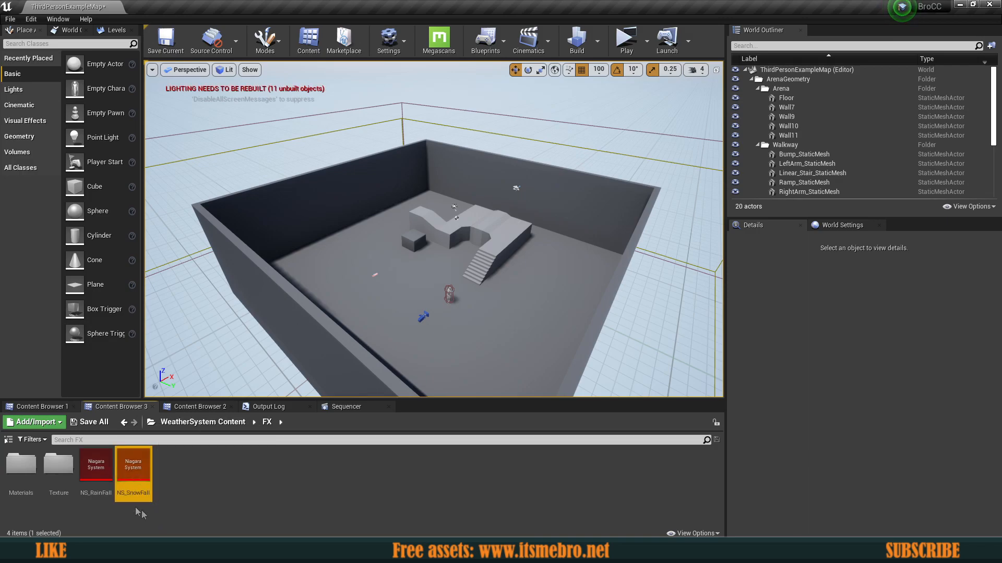
click(202, 421)
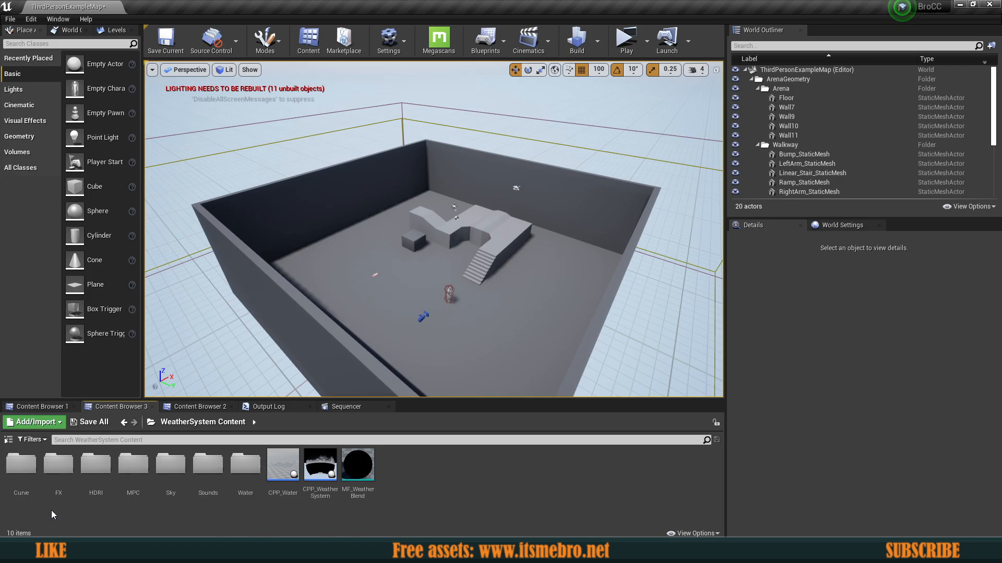
mouse_move(444, 504)
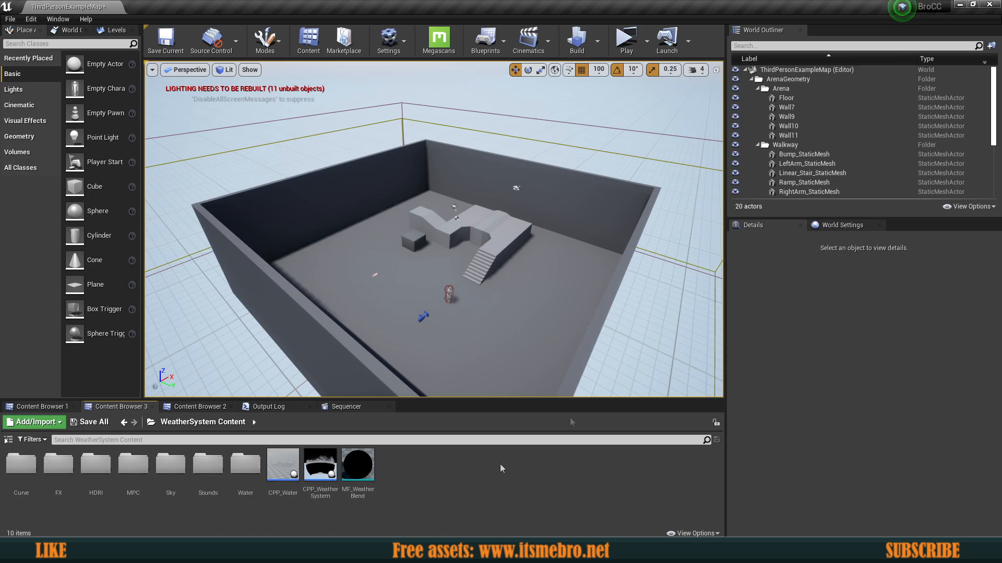
Select the Lighting and RenderFX actors, sphere reflection capture and sky sphere in the World Outliner.
scroll(down, 3)
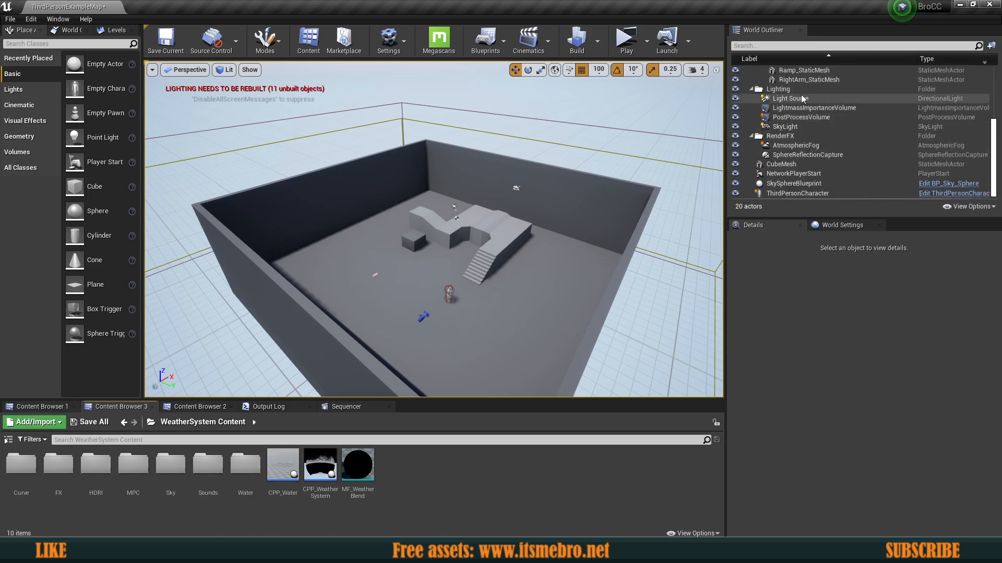
click(778, 88)
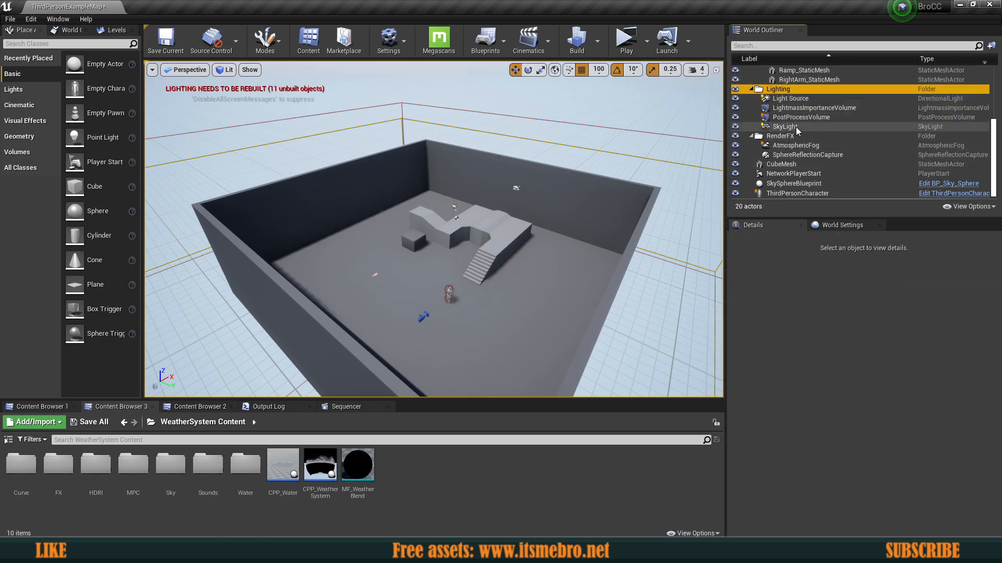
click(795, 145)
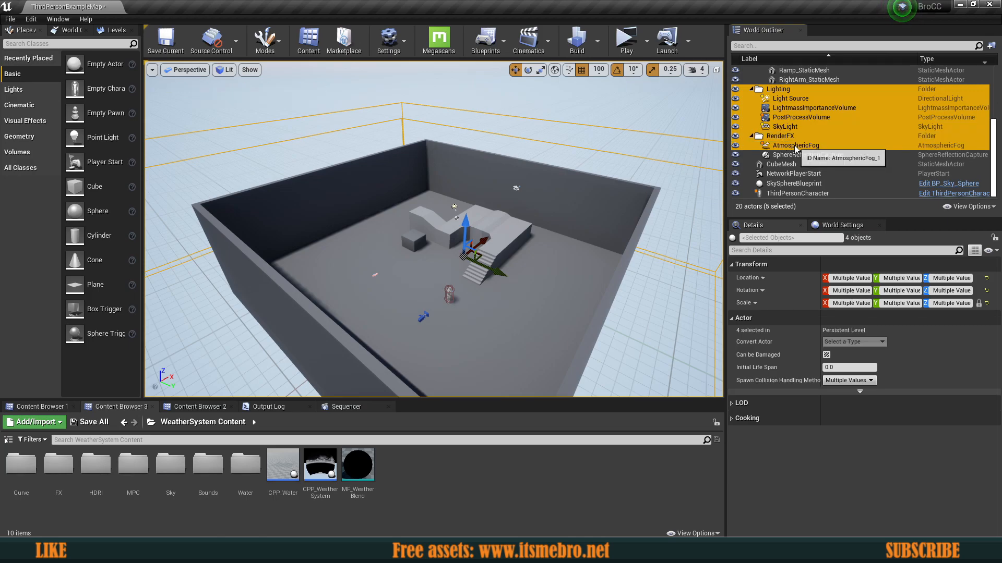
click(808, 155)
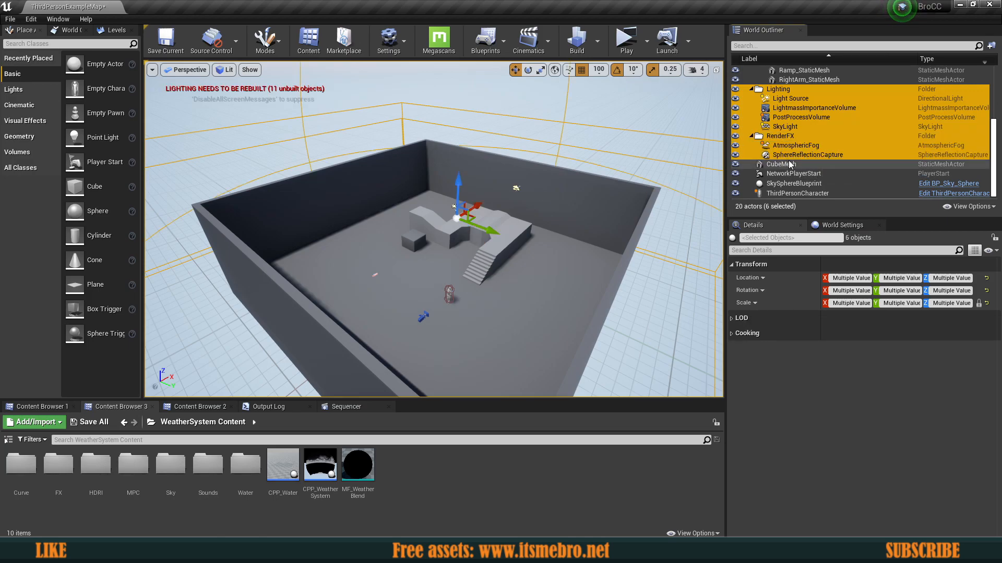
click(792, 184)
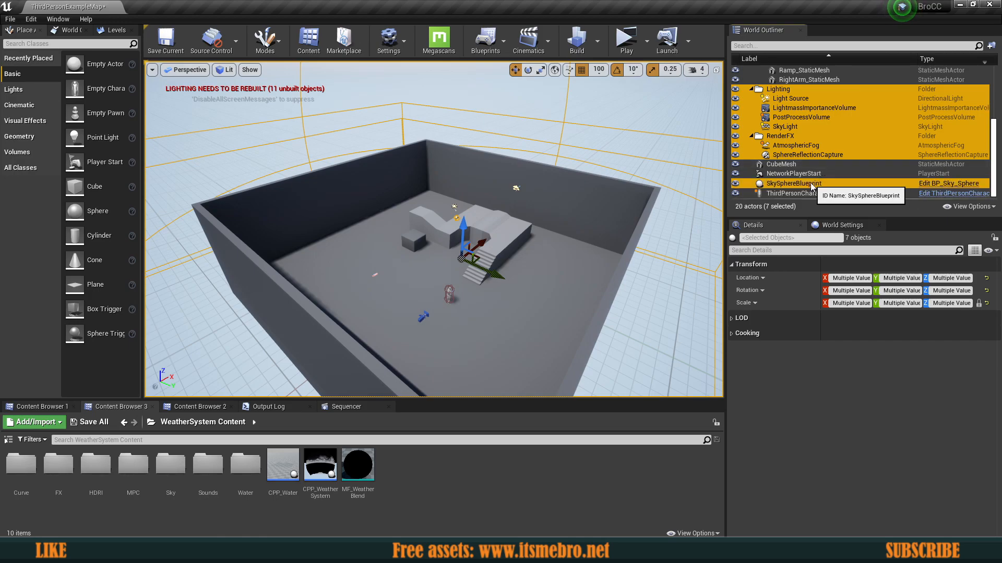
mouse_move(795, 154)
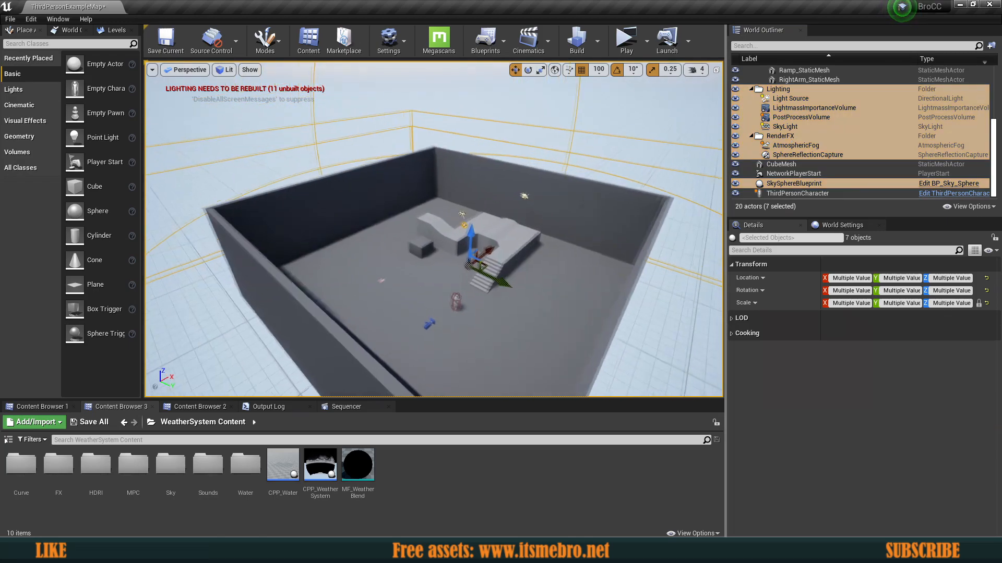
Delete the selected lighting and sky actors, confirming despite references, leaving the level dark.
key(delete)
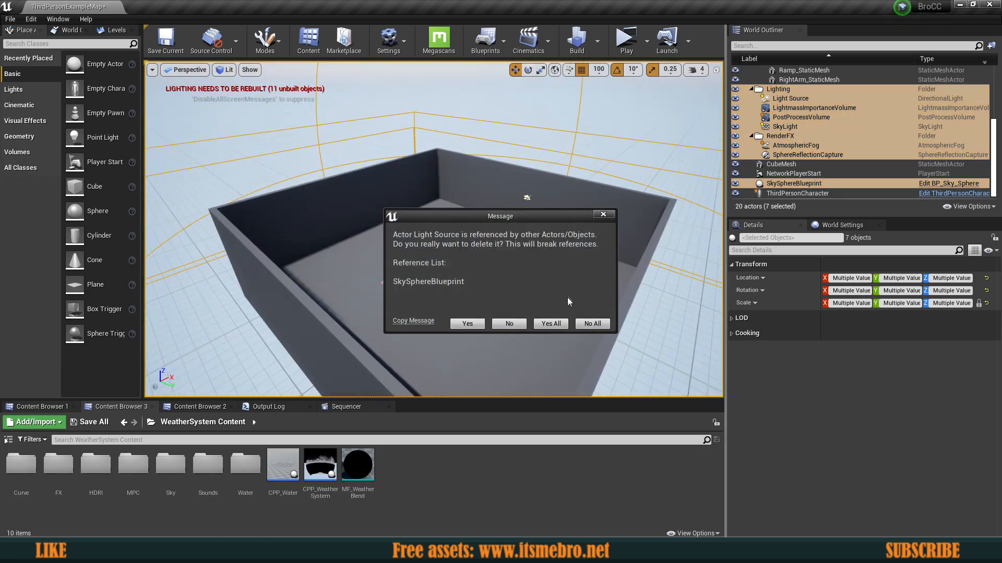
click(550, 323)
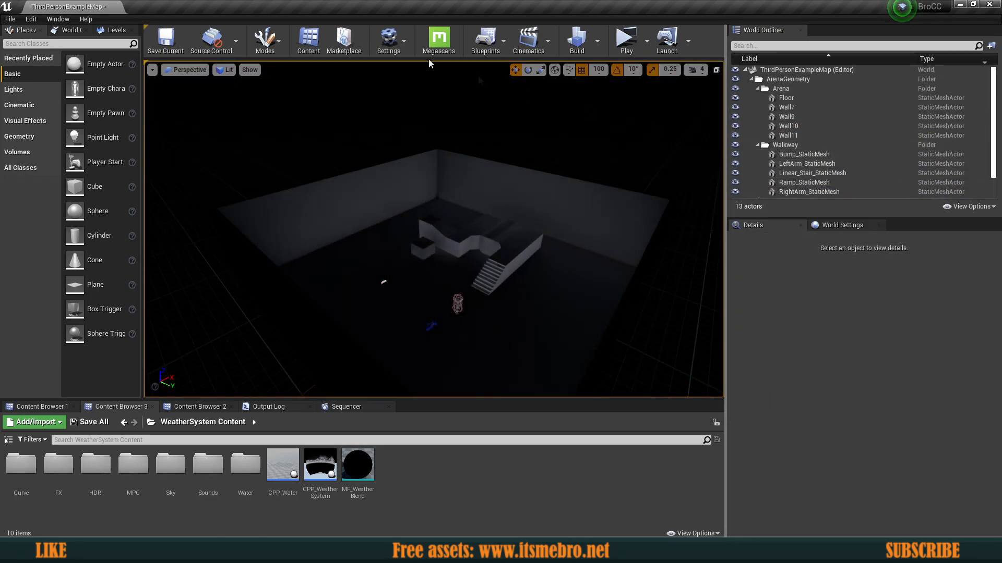
Run Build Lighting Only, leaving the 13-actor level black and unlit.
click(576, 40)
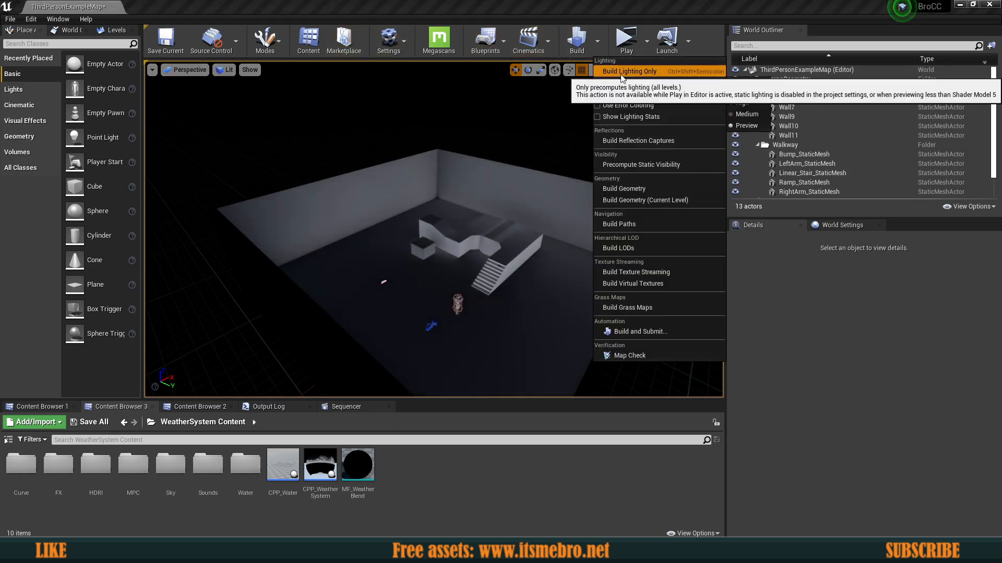
click(628, 71)
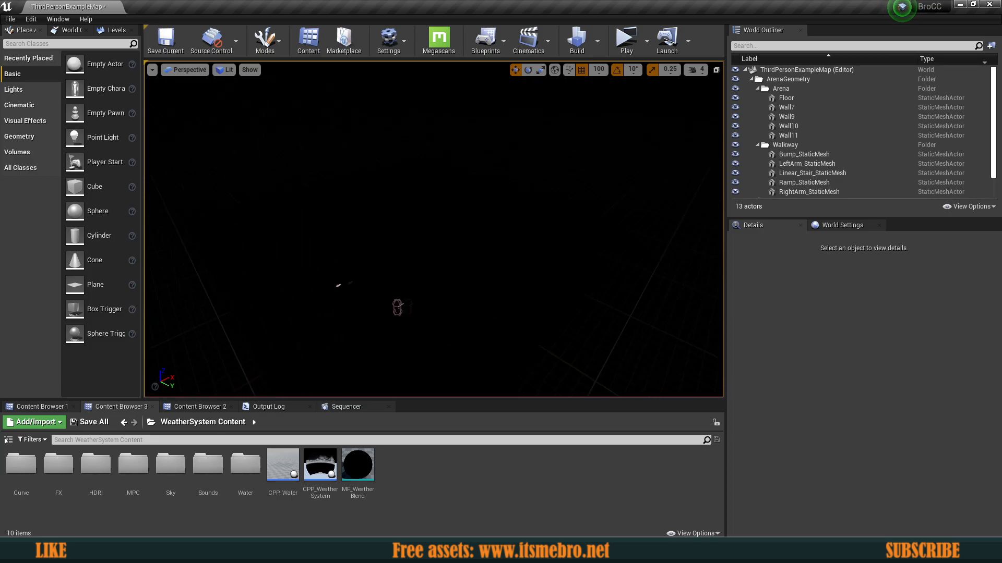
mouse_move(319, 465)
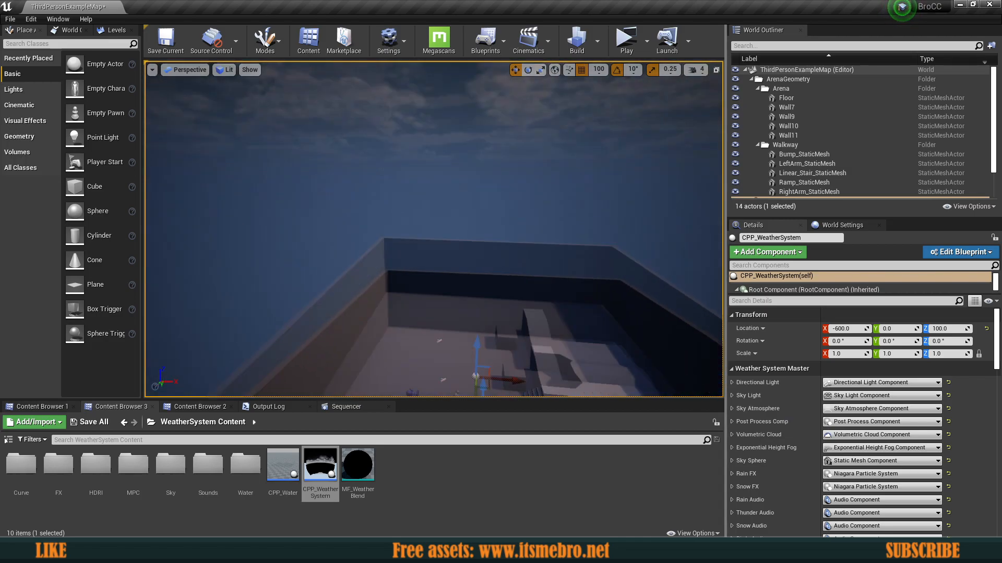
Select the CPP_WeatherSystem actor and review its Directional Light and other weather component settings.
click(781, 174)
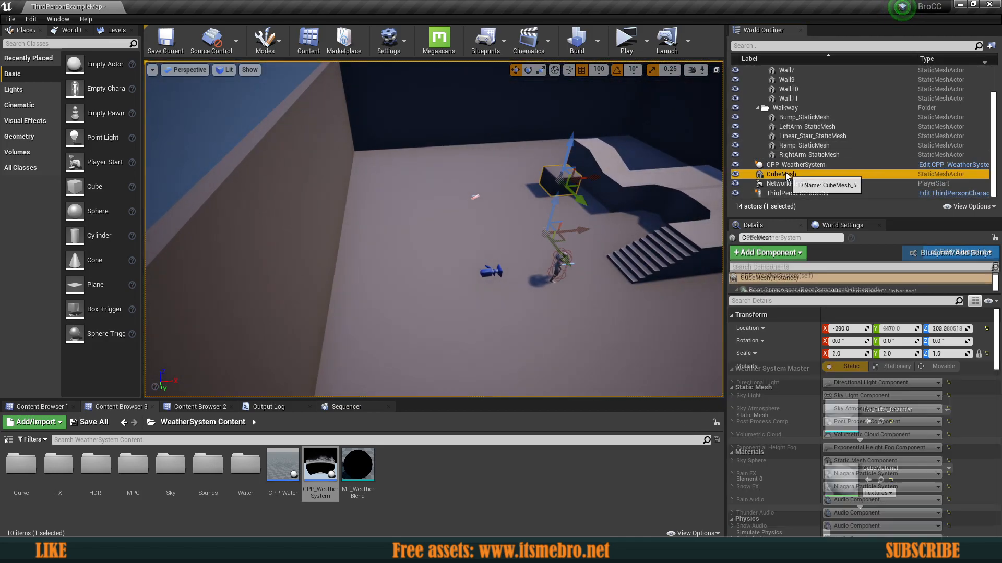
click(795, 164)
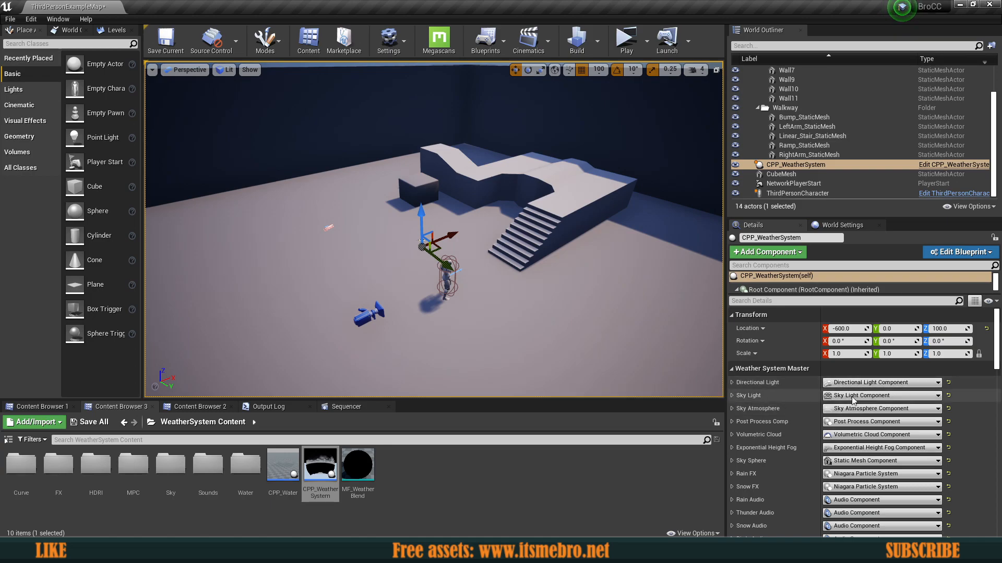
mouse_move(881, 382)
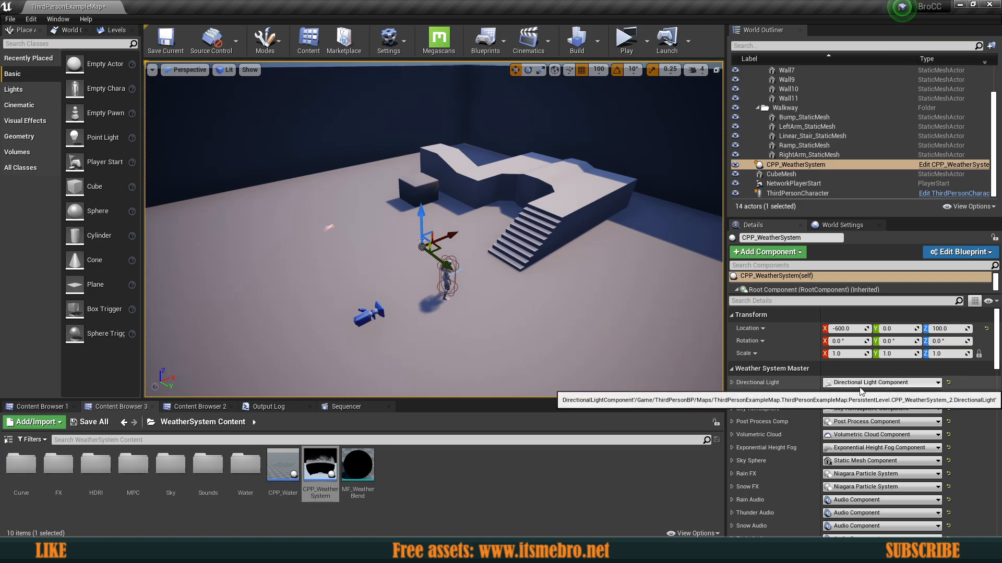
click(732, 382)
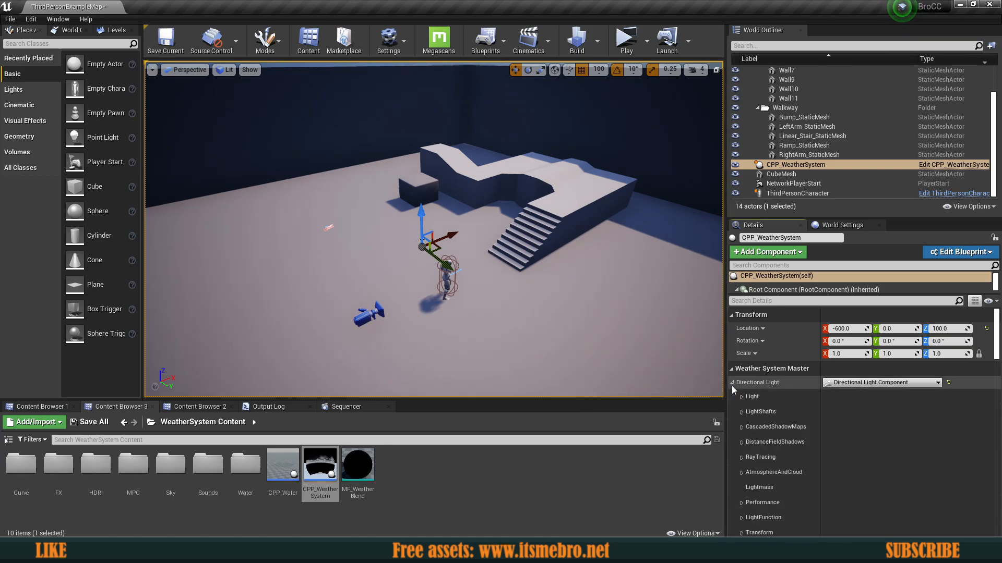
click(741, 397)
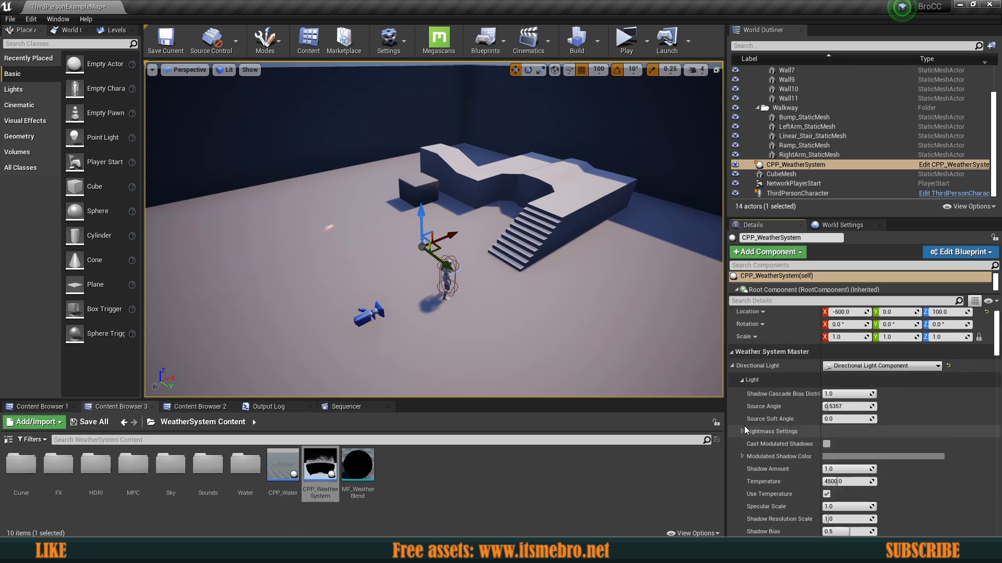
click(751, 380)
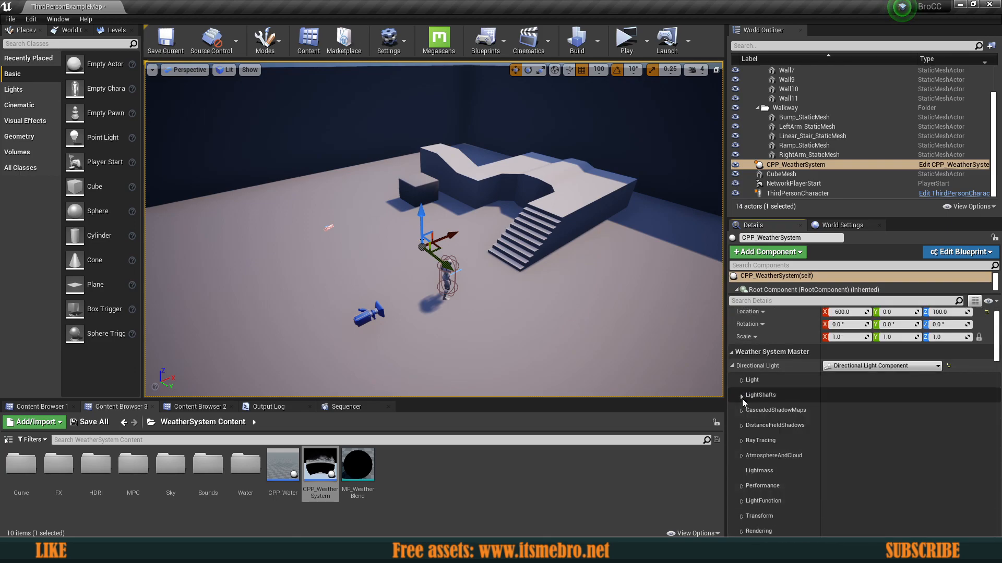
click(731, 365)
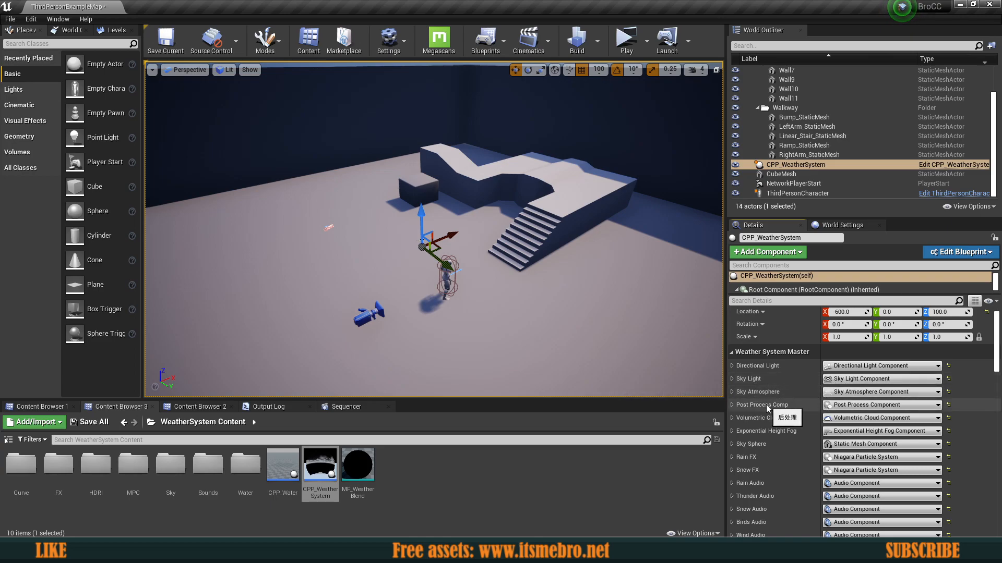
mouse_move(835, 439)
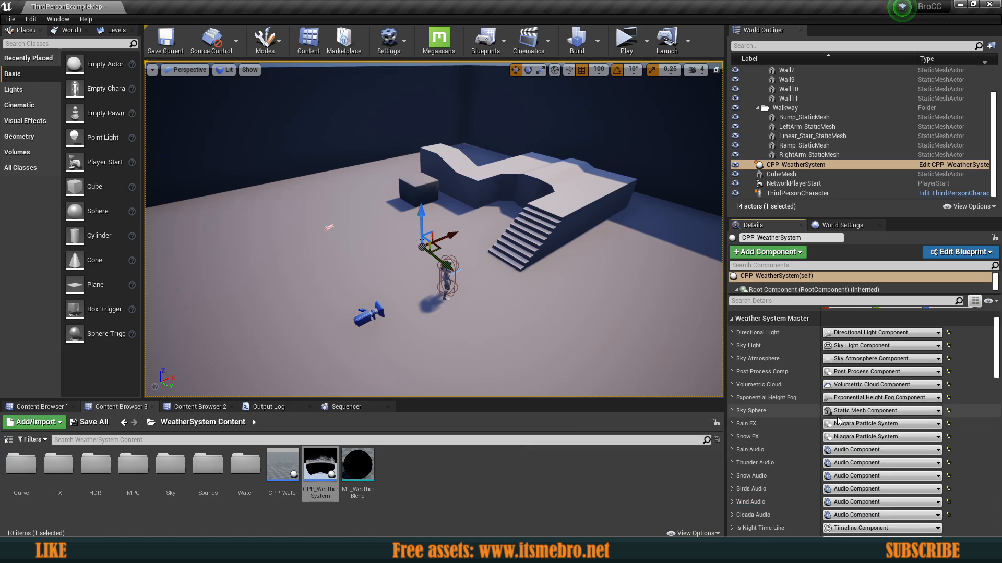
mouse_move(853, 436)
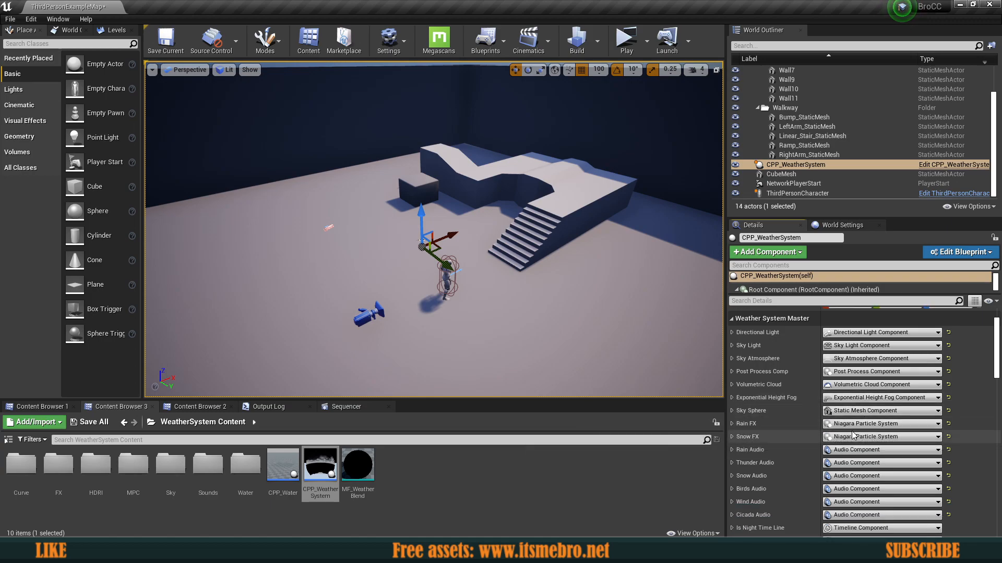
scroll(down, 3)
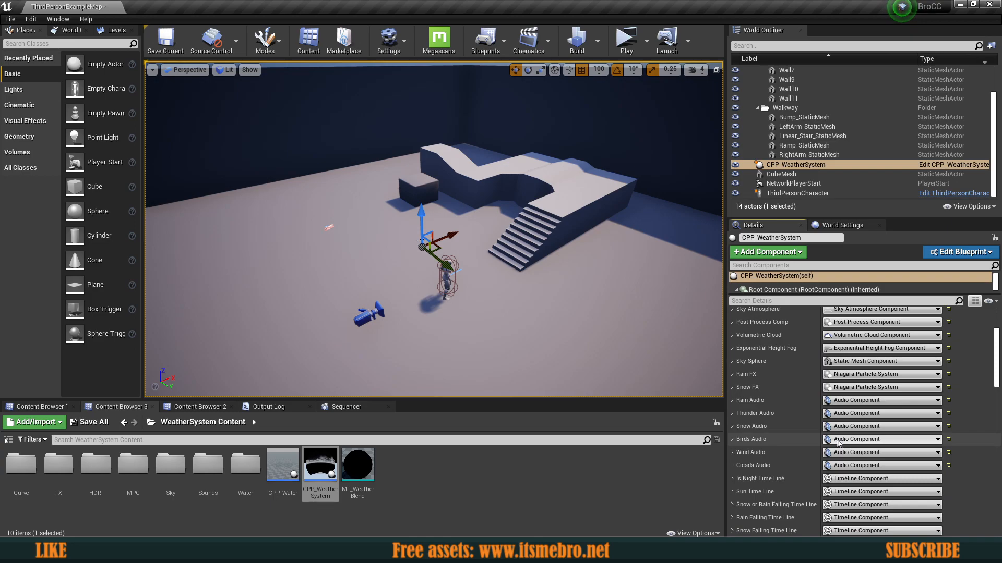
scroll(down, 3)
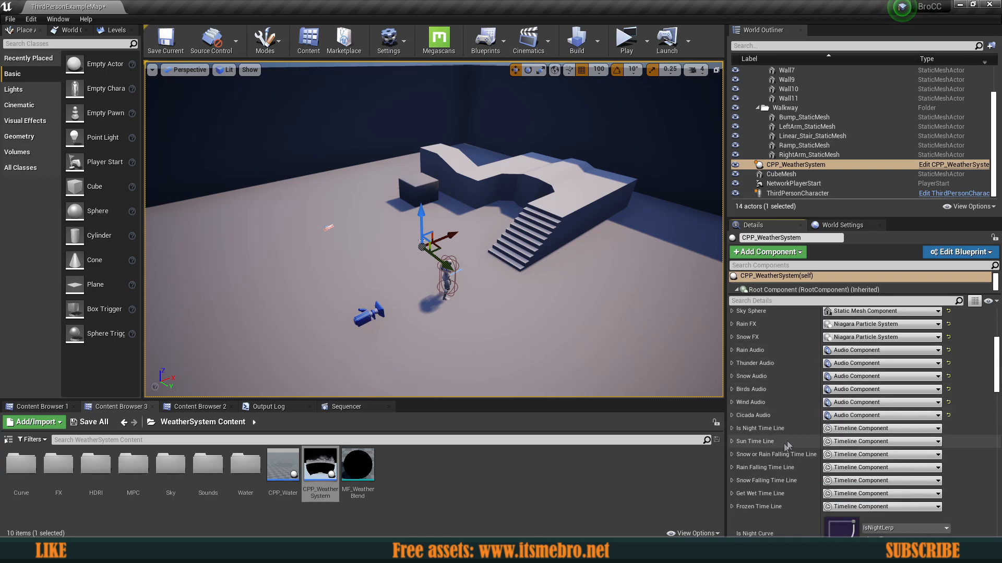
mouse_move(774, 493)
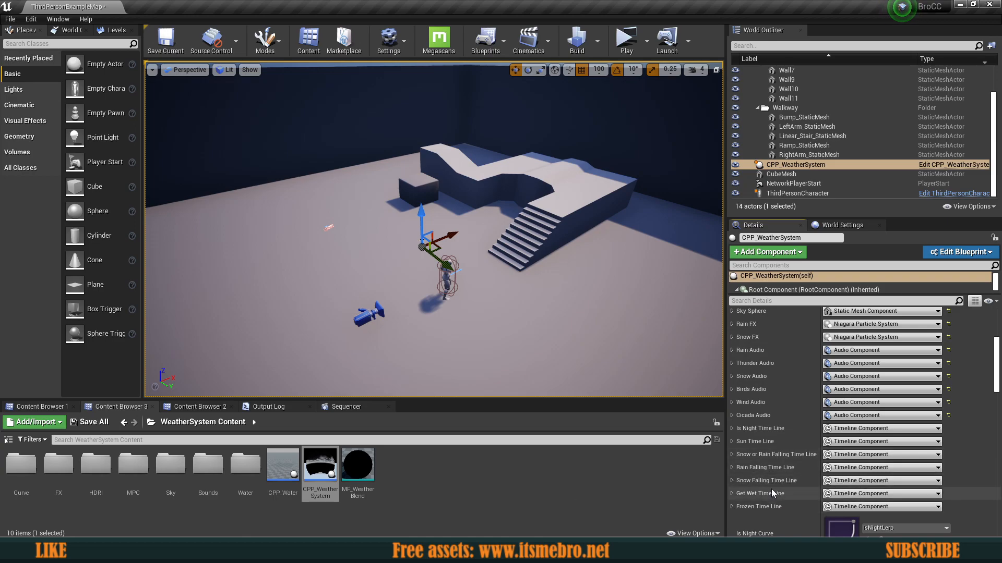
mouse_move(758, 507)
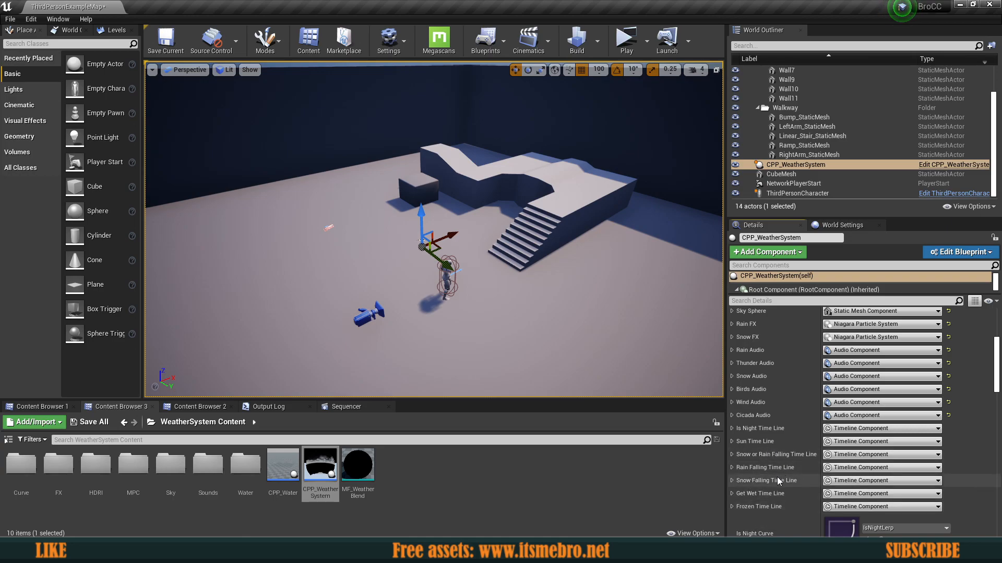
mouse_move(778, 482)
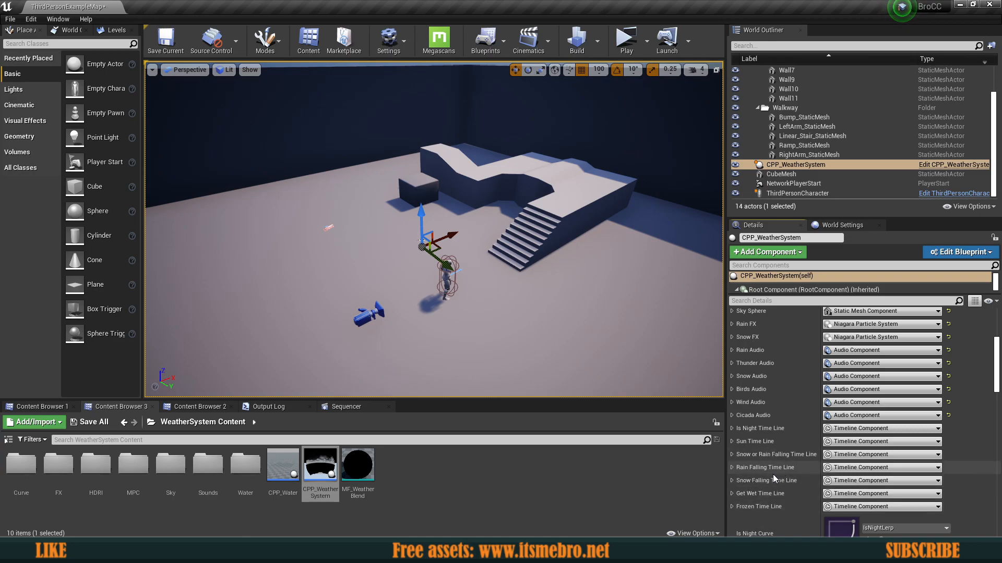
scroll(down, 3)
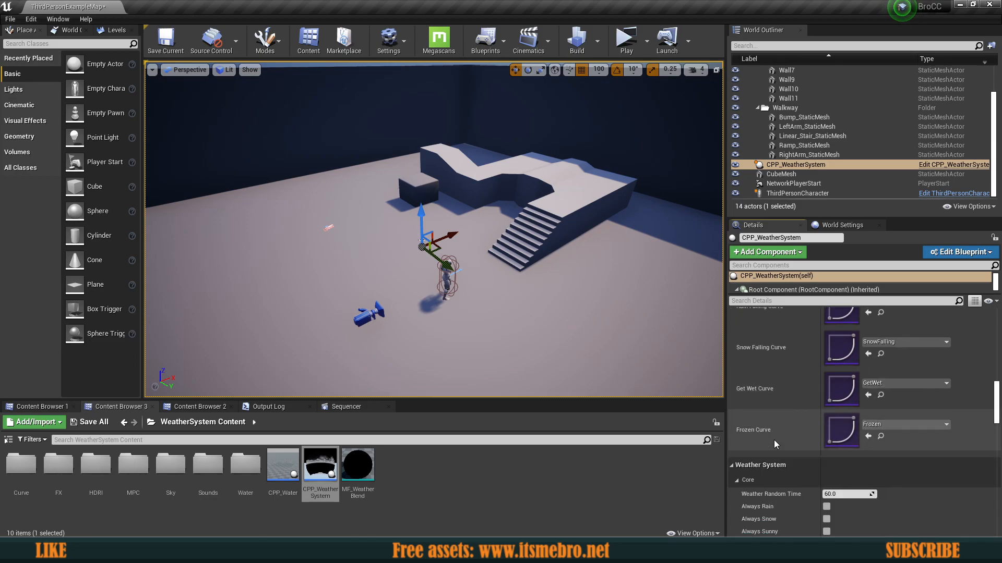
scroll(up, 3)
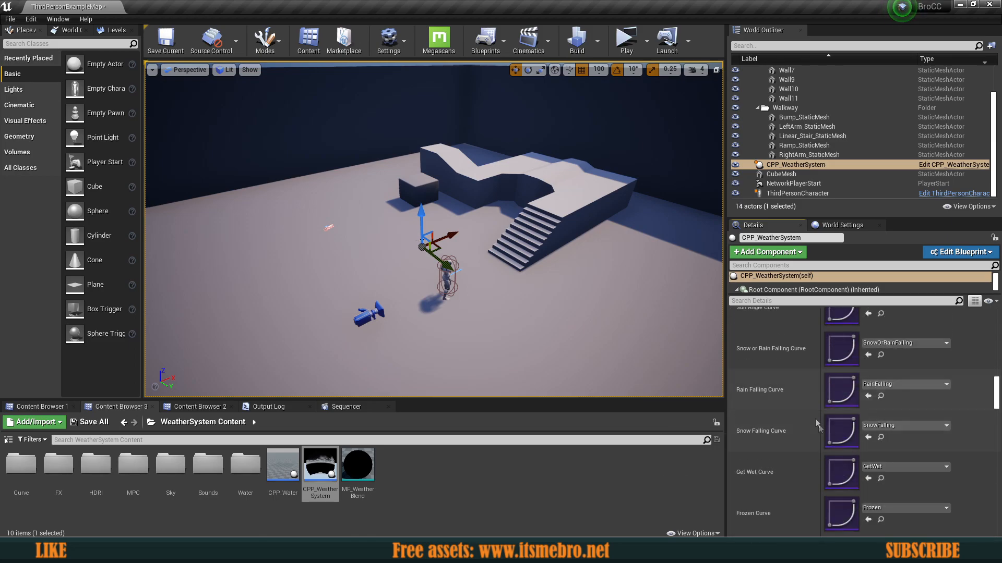
scroll(up, 3)
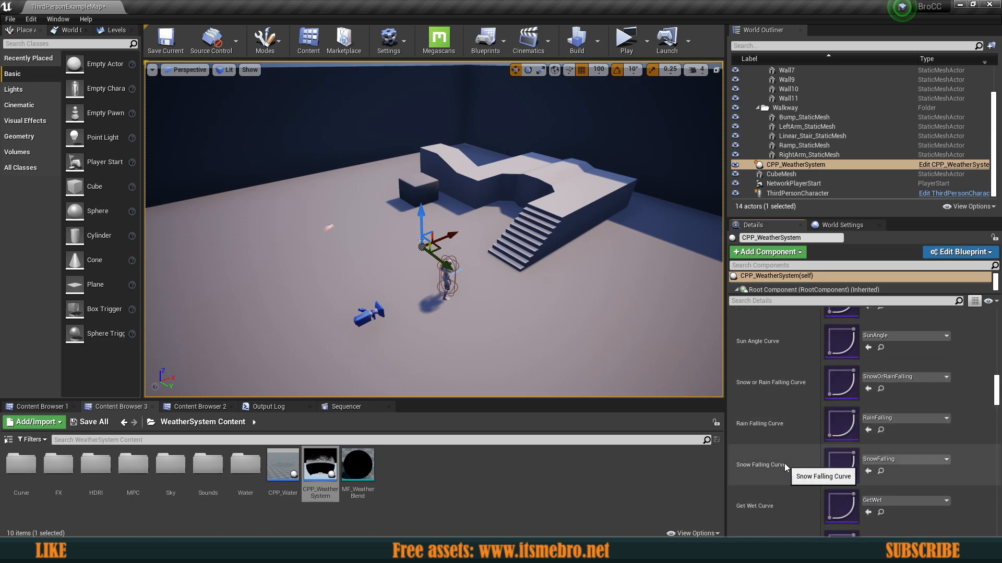
scroll(down, 3)
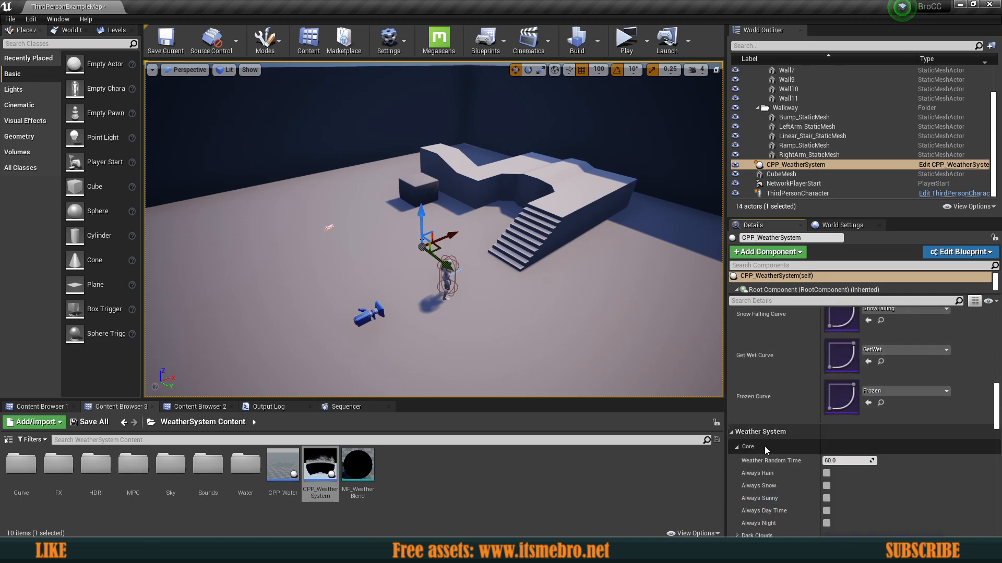
scroll(down, 3)
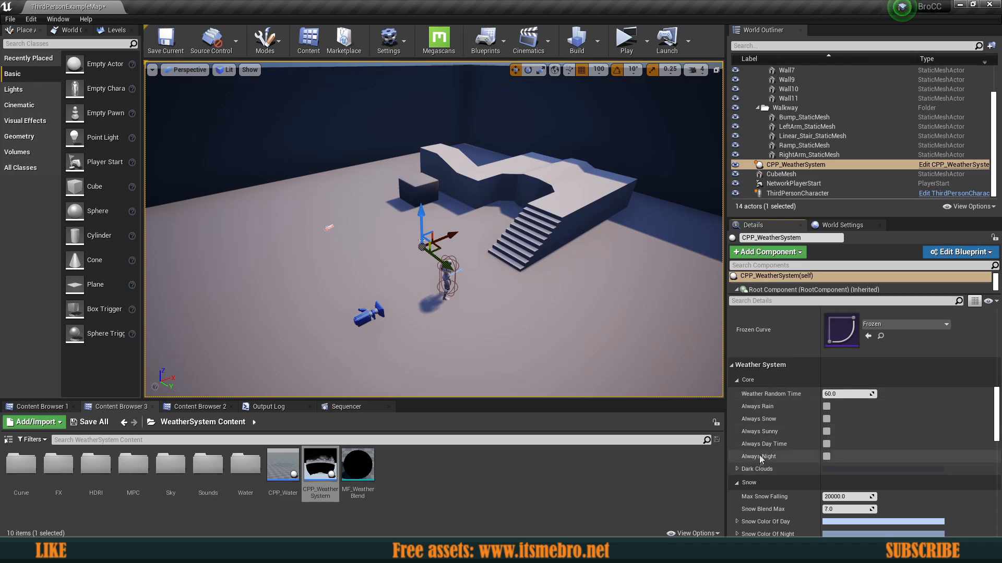
mouse_move(777, 418)
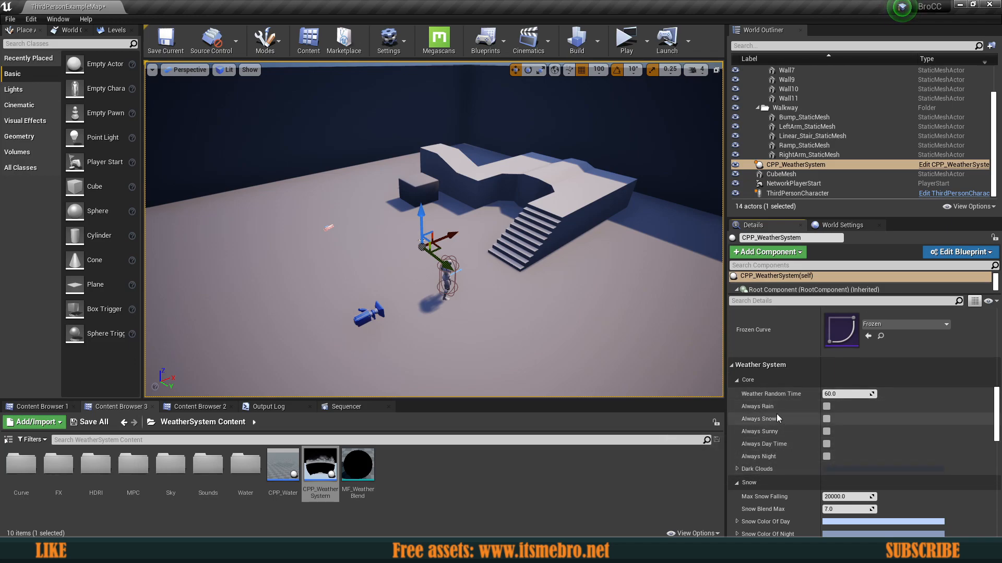
mouse_move(760, 431)
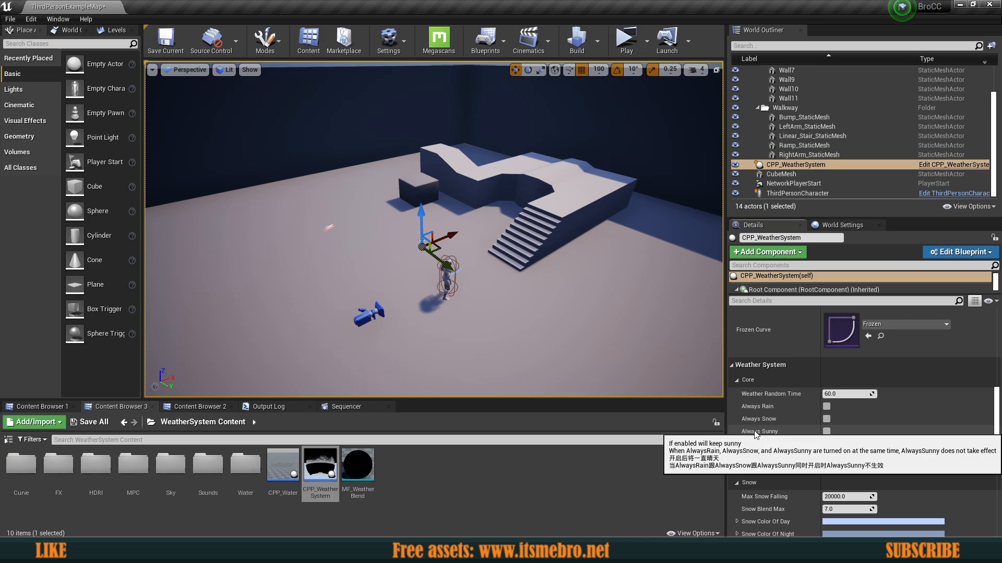
mouse_move(808, 422)
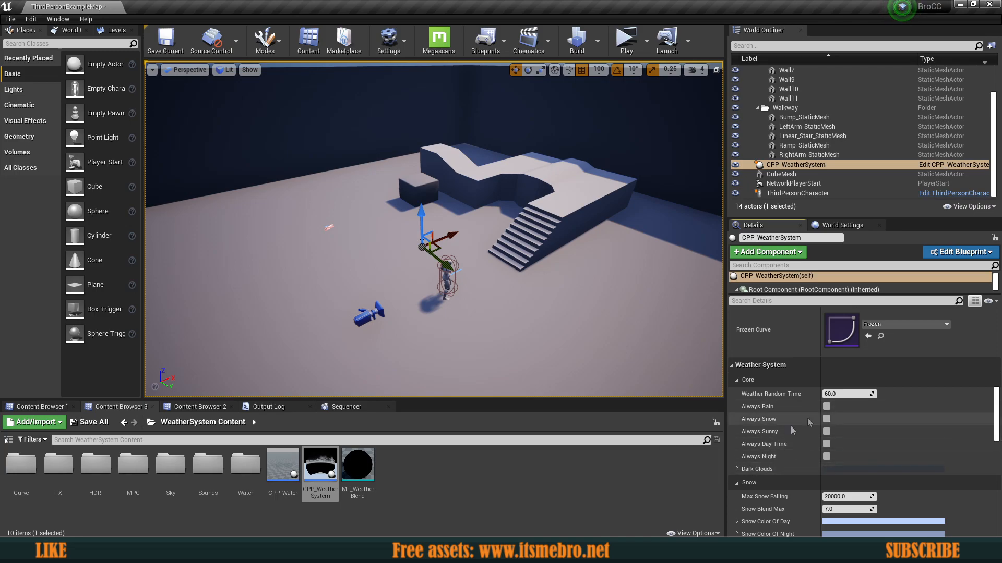
scroll(down, 3)
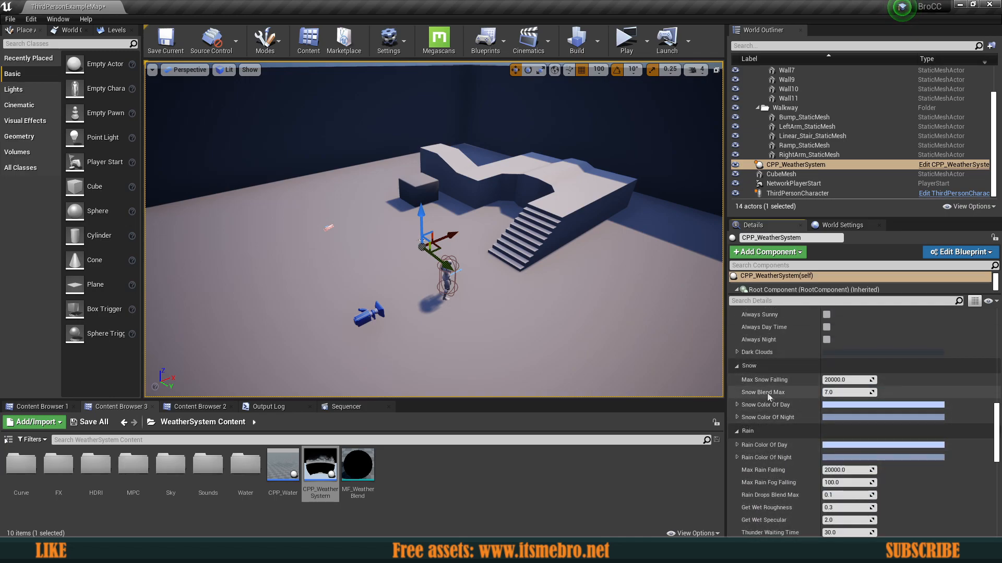
scroll(down, 3)
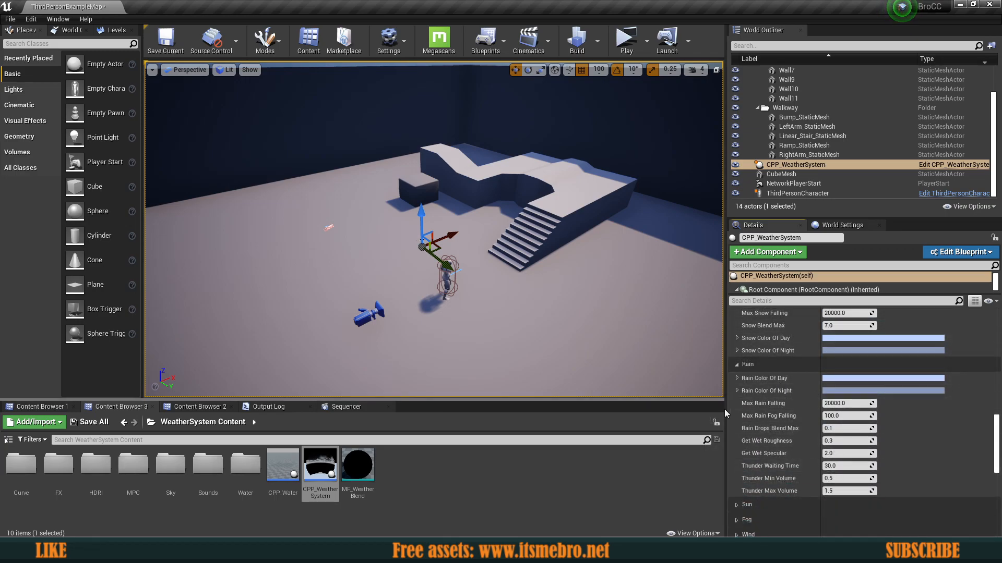
scroll(down, 3)
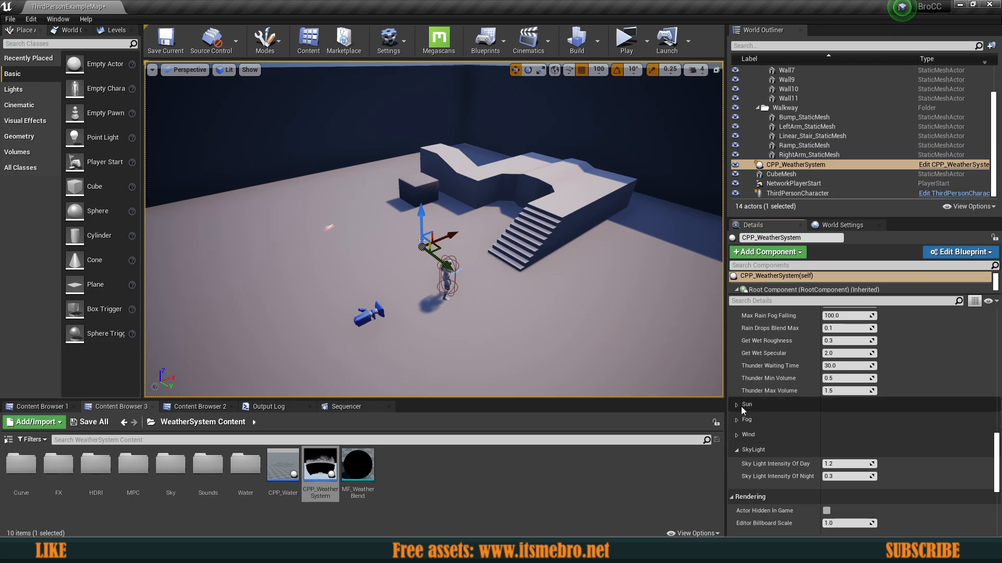
scroll(down, 3)
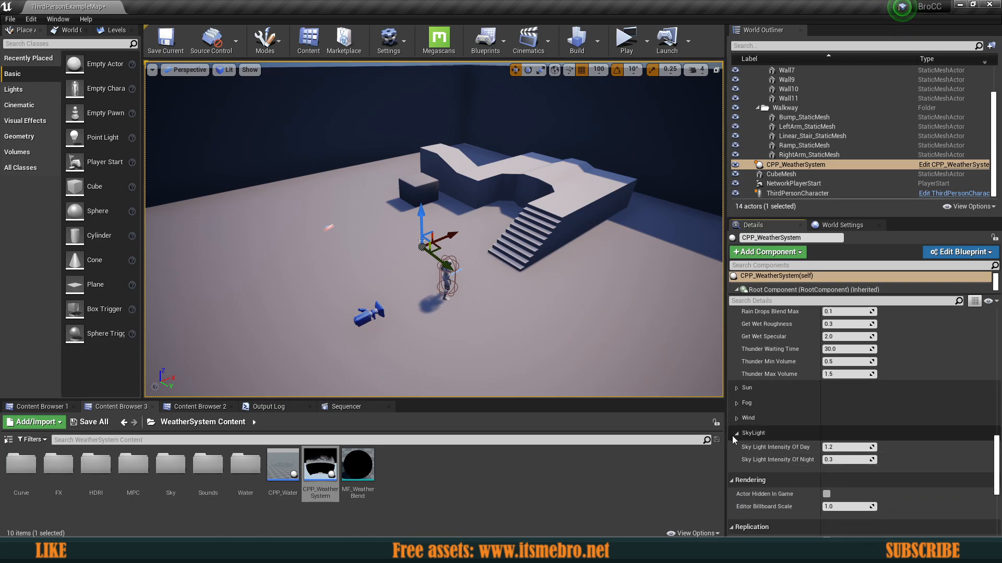
scroll(down, 3)
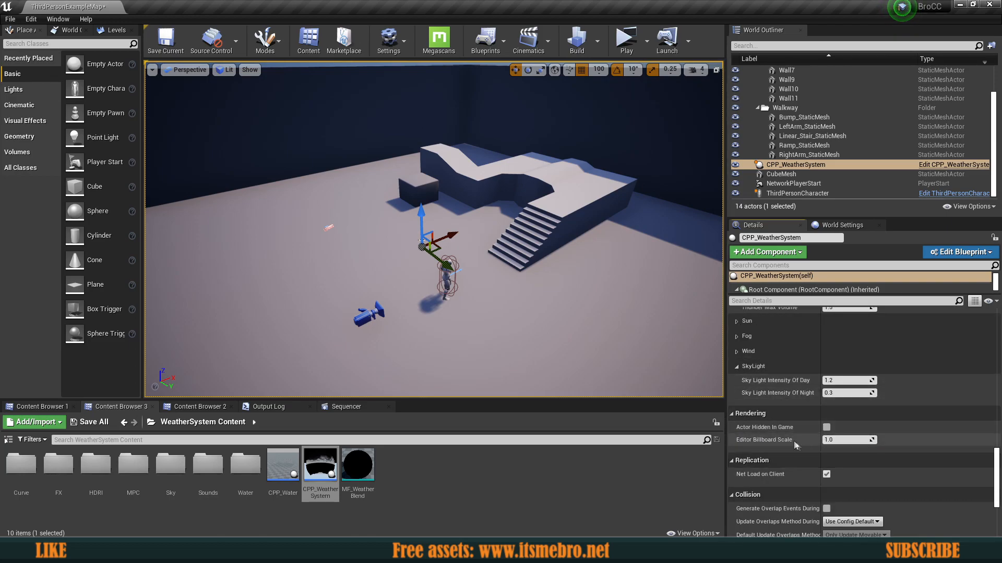
scroll(down, 3)
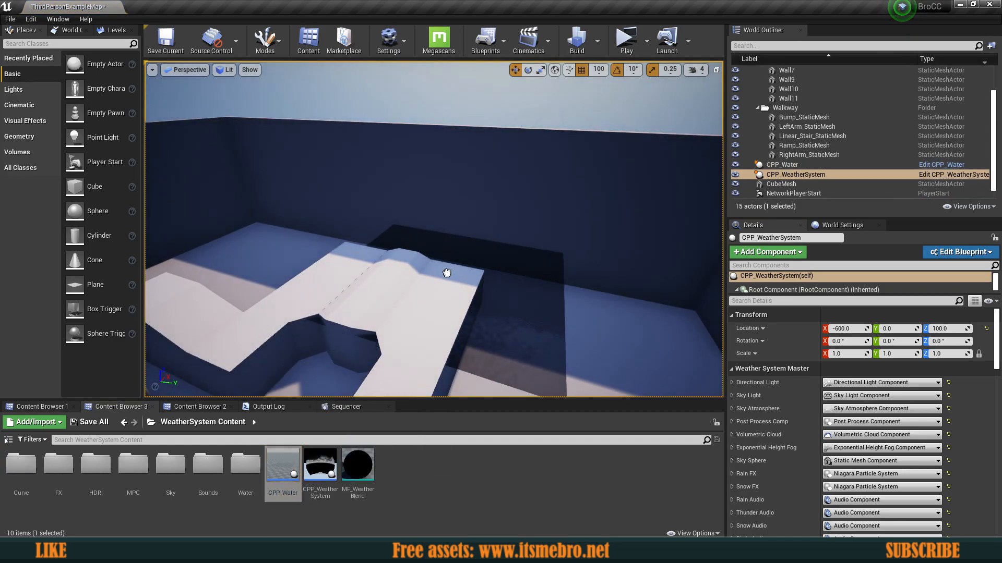
Select the newly placed CPP_Water plane over the sunken area.
click(781, 164)
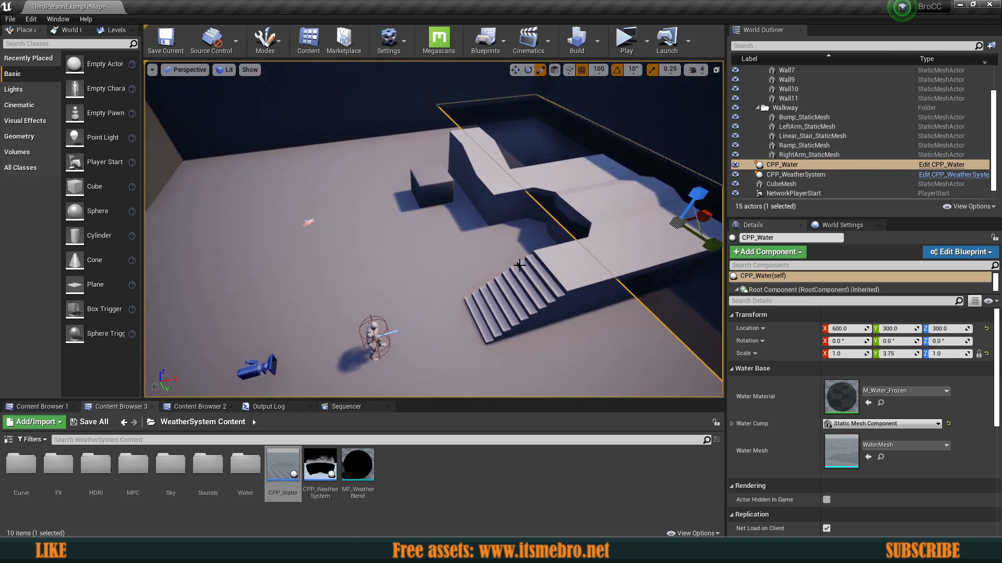
mouse_move(625, 41)
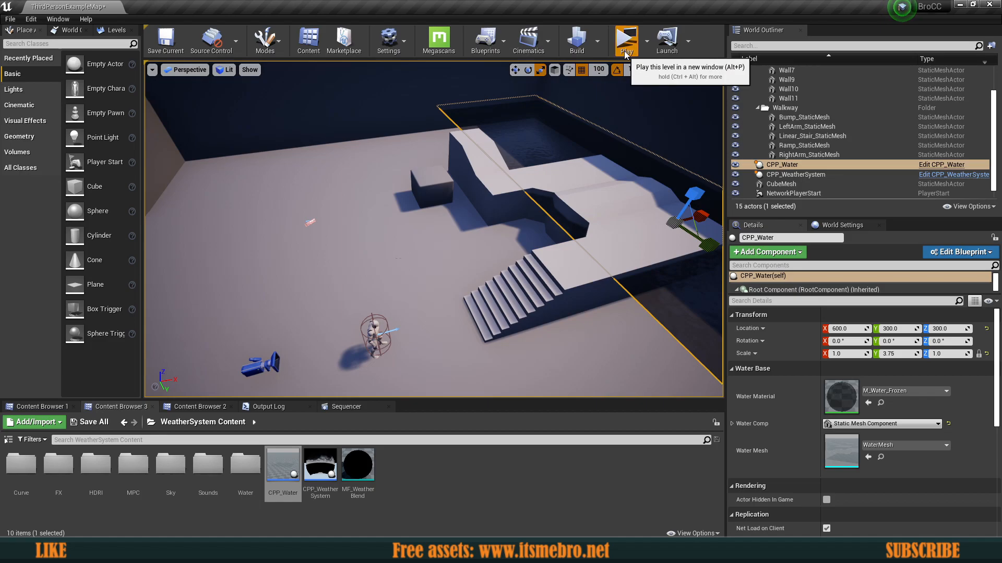
click(625, 41)
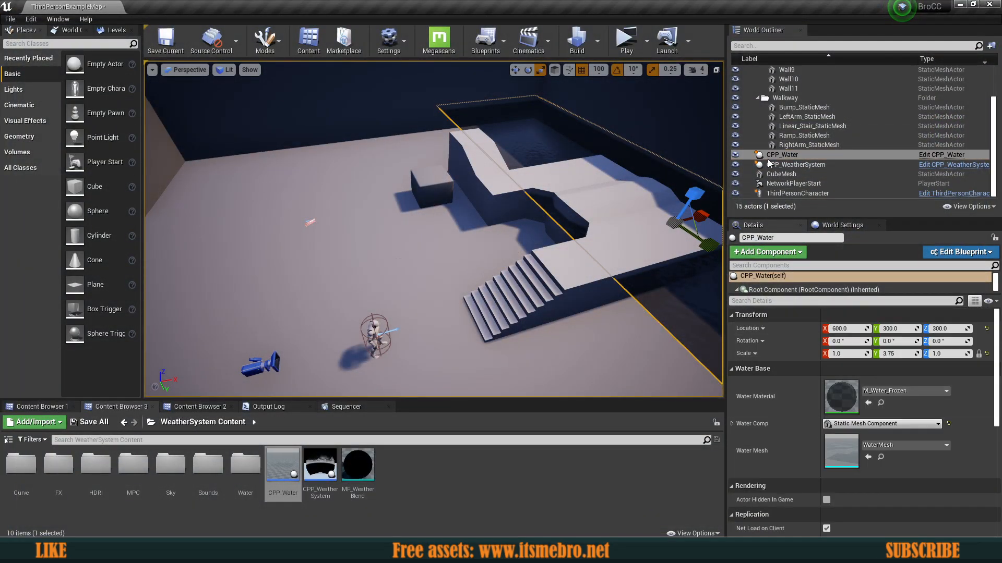
Reselect CPP_WeatherSystem and scroll to its Rain settings with Thunder Waiting Time.
click(795, 163)
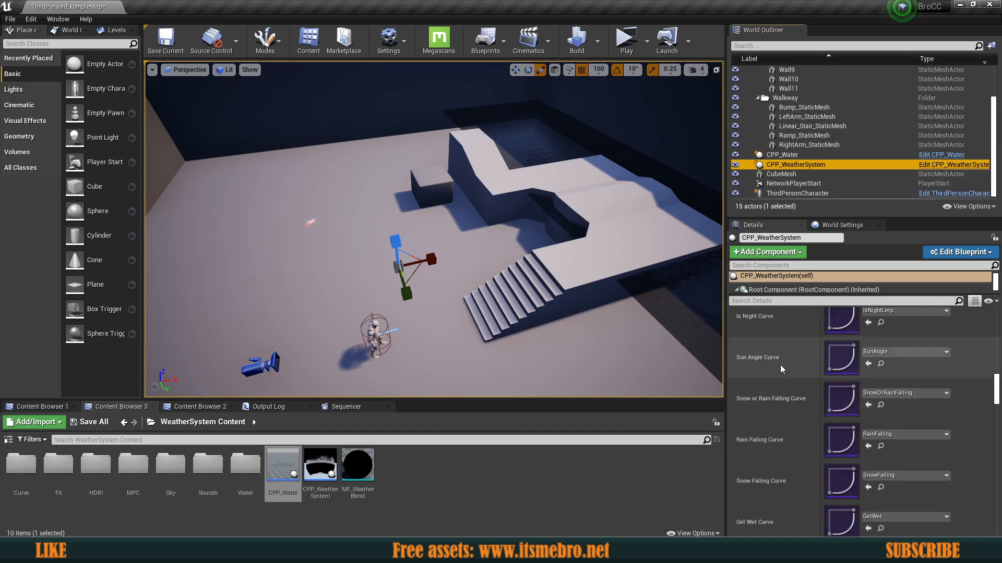
scroll(down, 3)
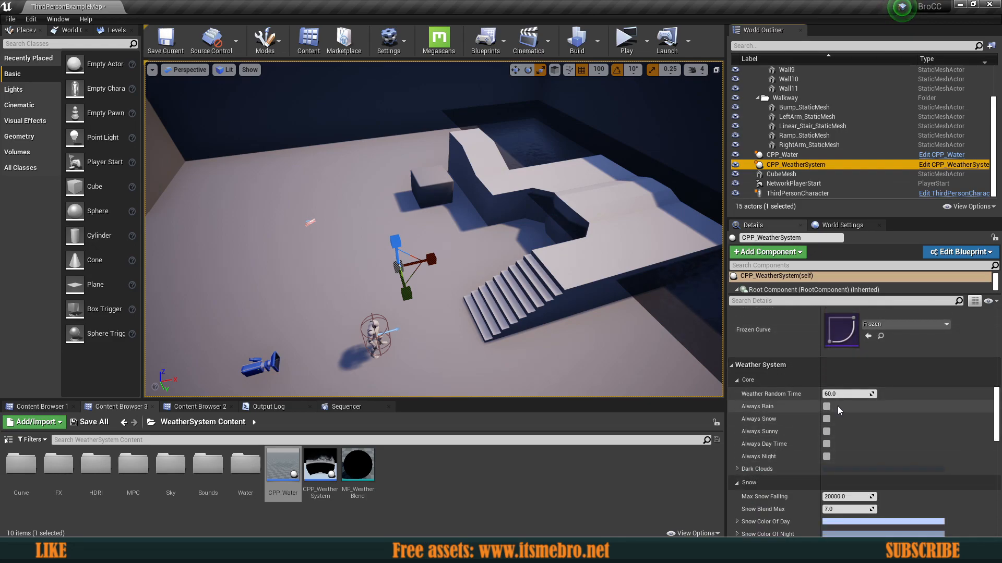
scroll(down, 3)
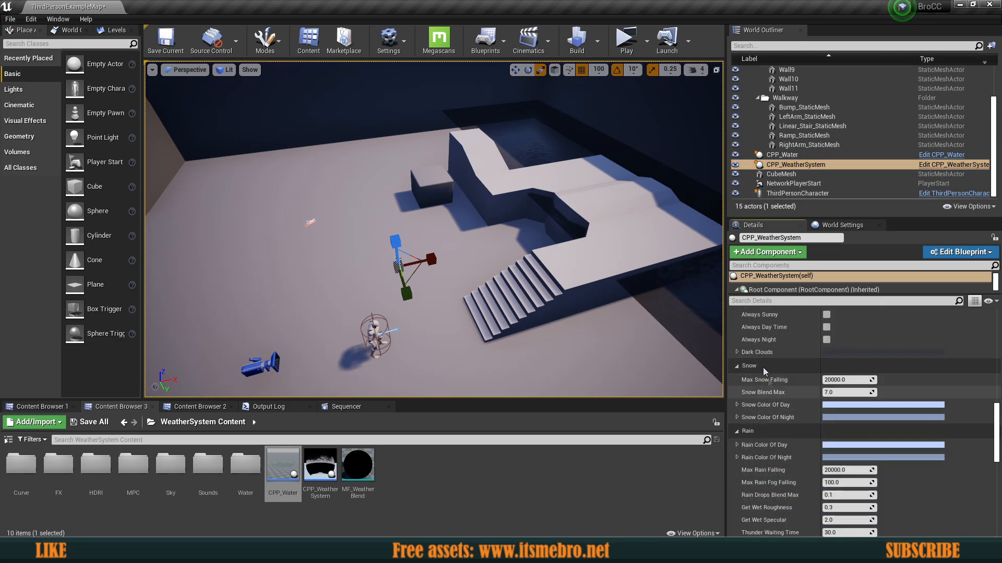
scroll(down, 3)
text(5)
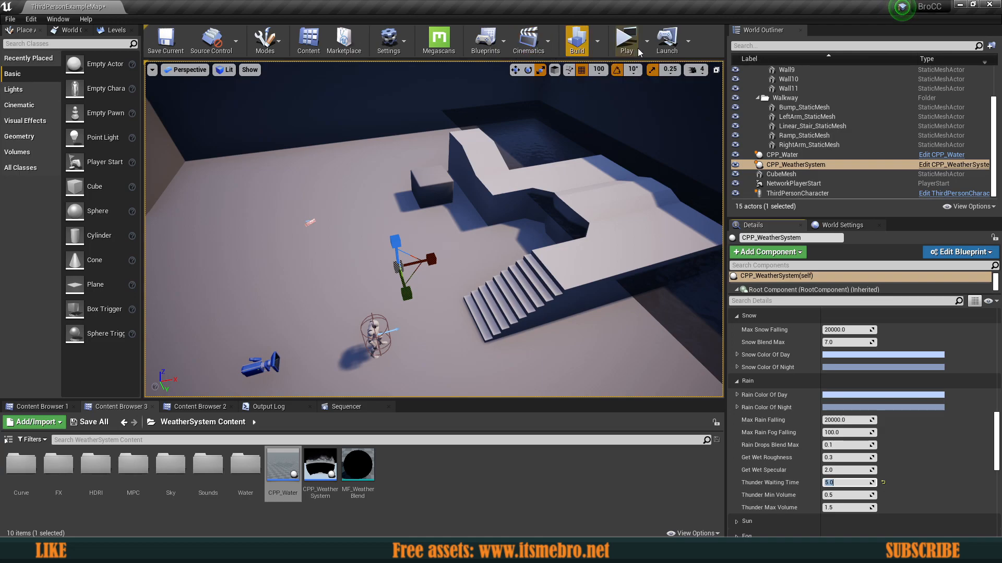
Confirm Thunder Waiting Time of 5.0 on the CPP_WeatherSystem actor.
click(624, 40)
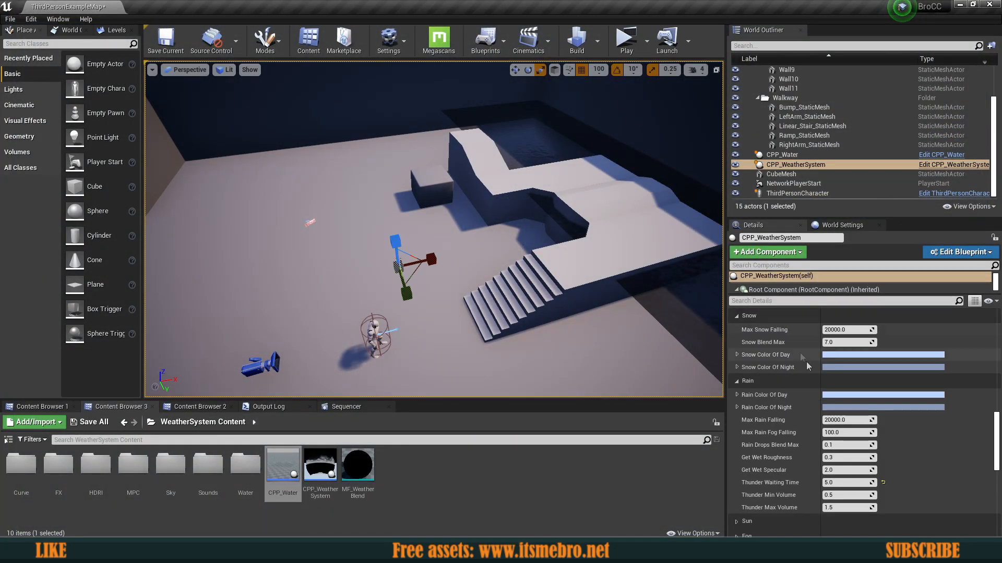
Switch on Always Snow in the Core category, leaving Always Rain off.
scroll(down, 3)
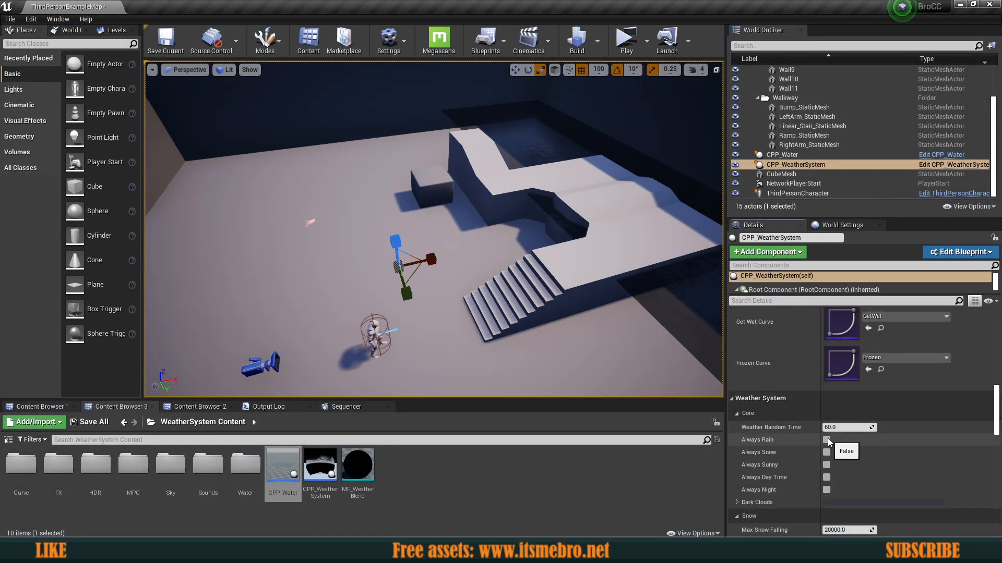
click(826, 451)
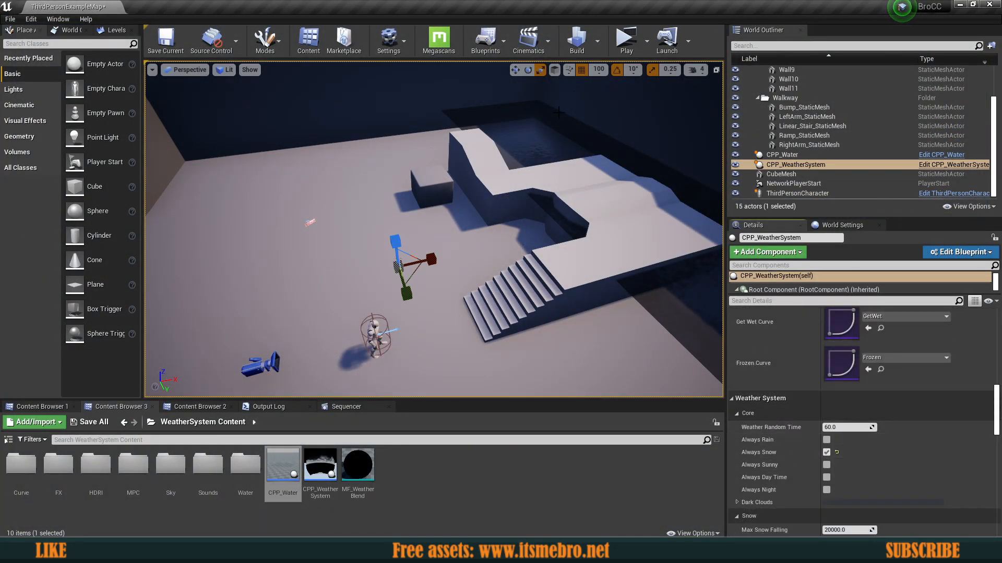
click(624, 36)
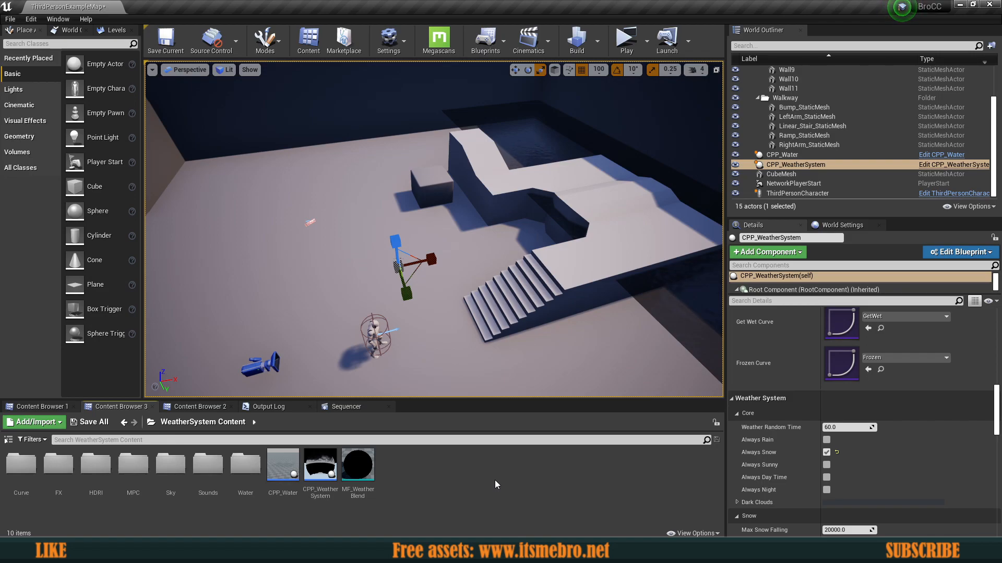
Launch MF_WeatherBlend from the Content Browser into its own Material Editor window.
click(356, 465)
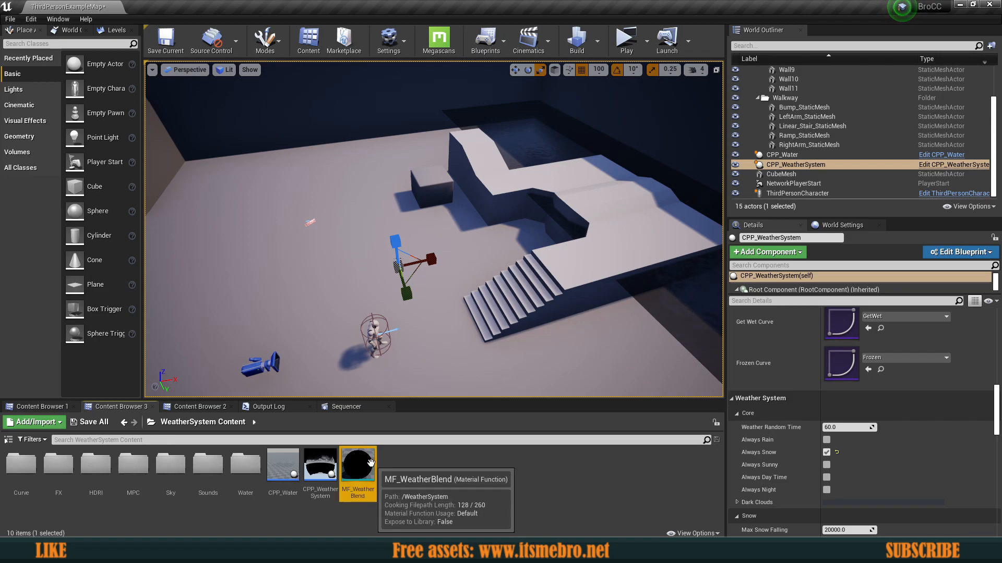
double_click(357, 464)
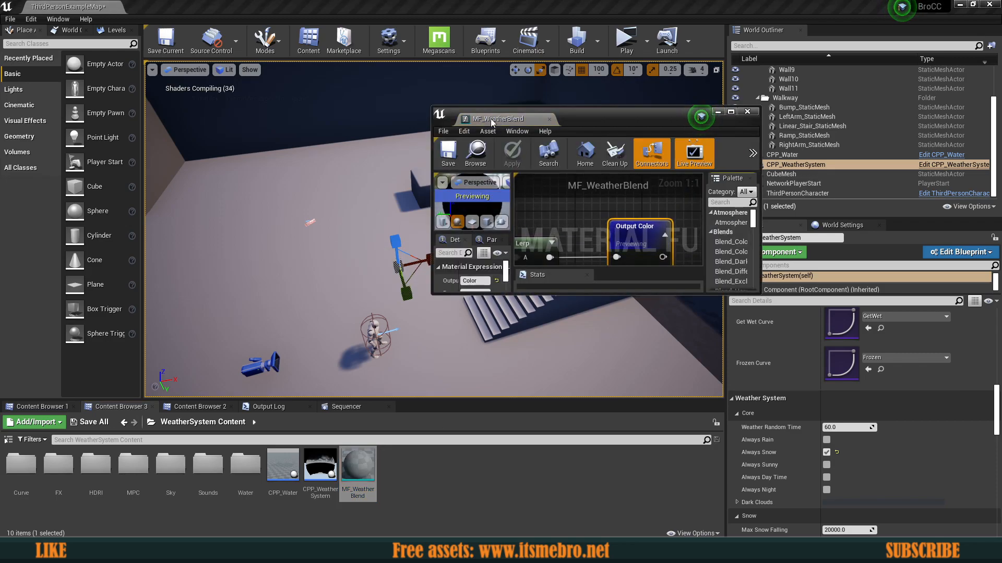